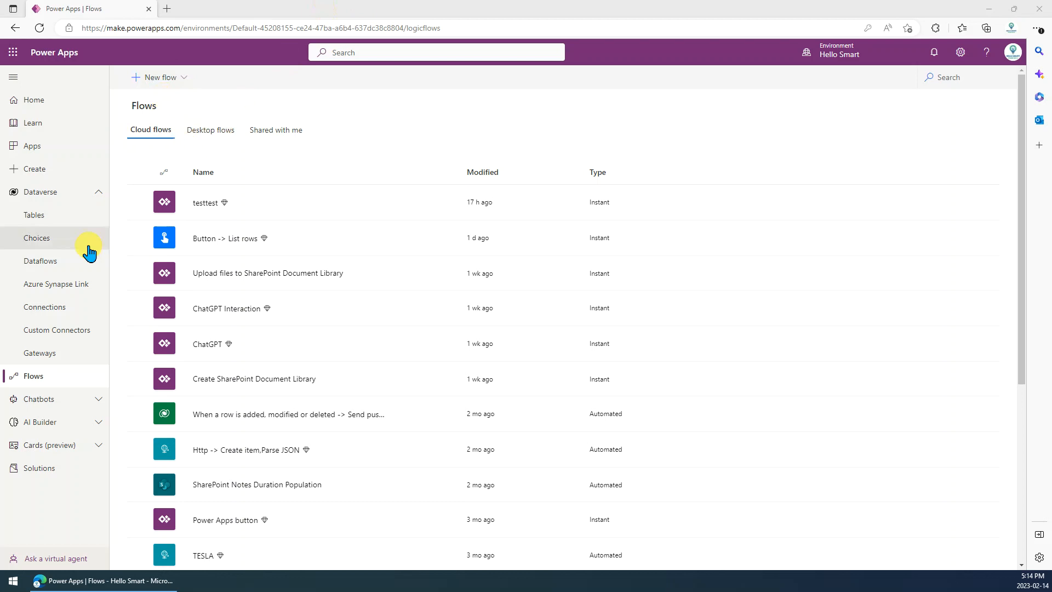
pyautogui.moveTo(158, 37)
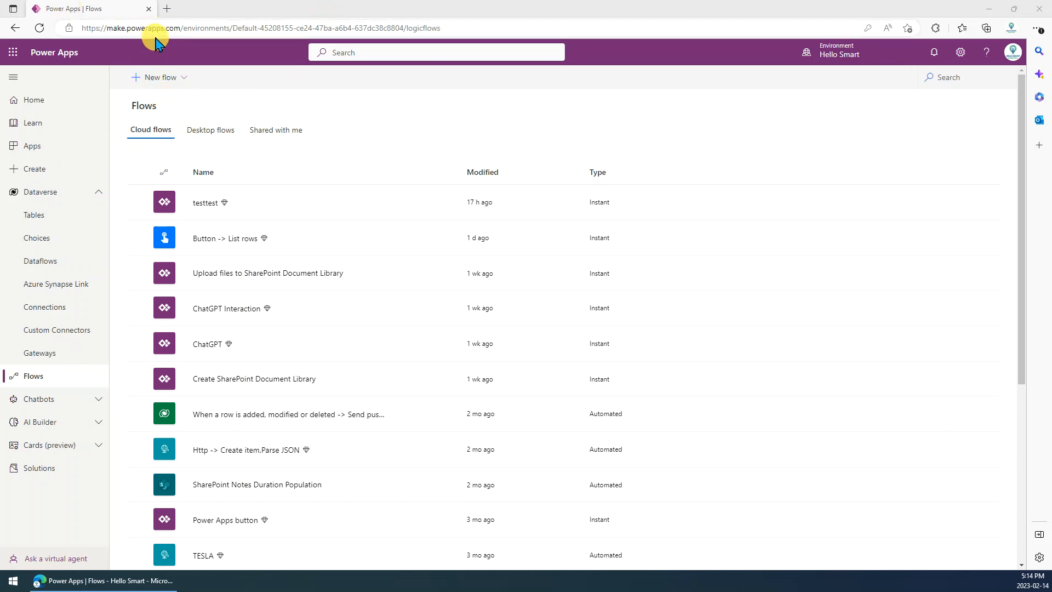
# Step: Start a new instant cloud flow using the 'Manually trigger a flow' trigger
pyautogui.click(159, 78)
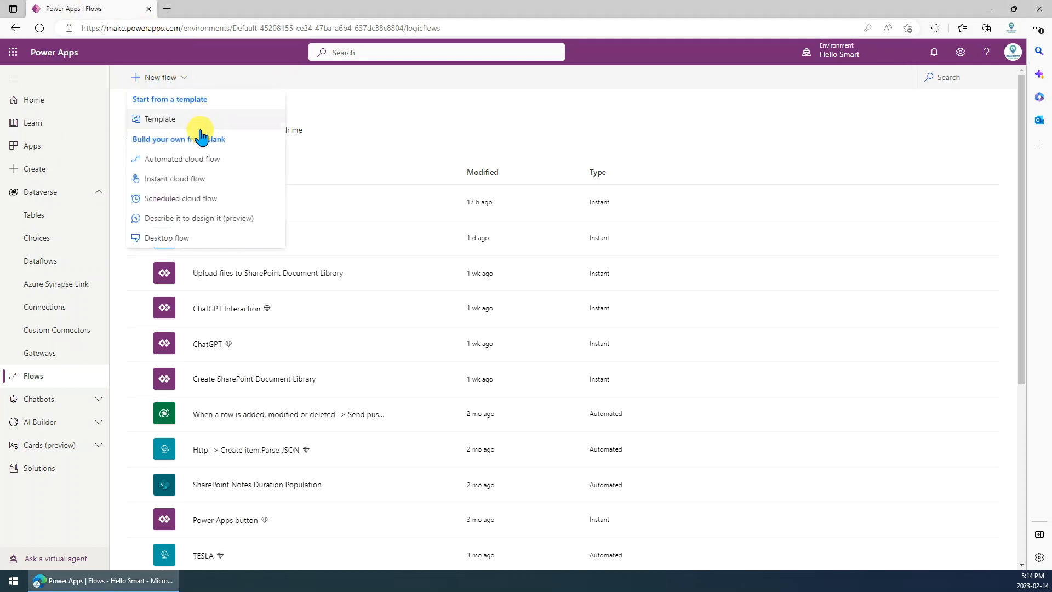
pyautogui.moveTo(177, 201)
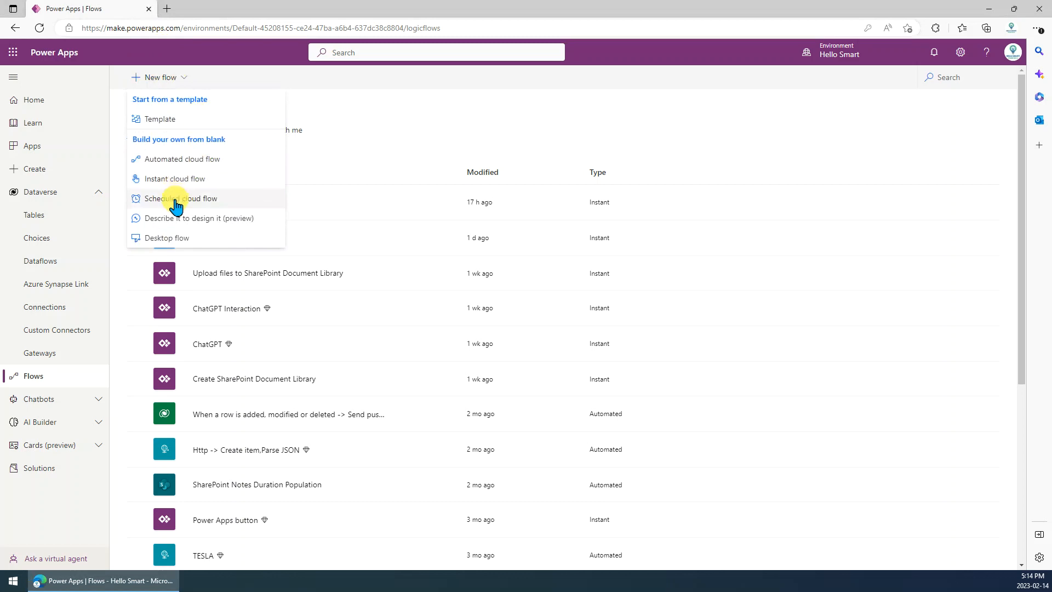
pyautogui.moveTo(181, 200)
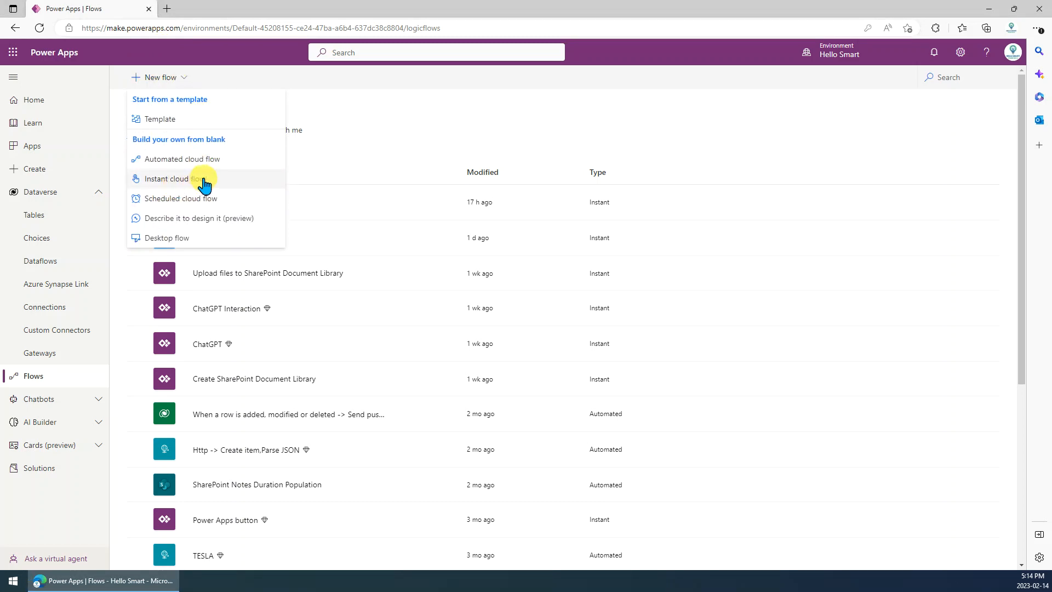
pyautogui.click(169, 179)
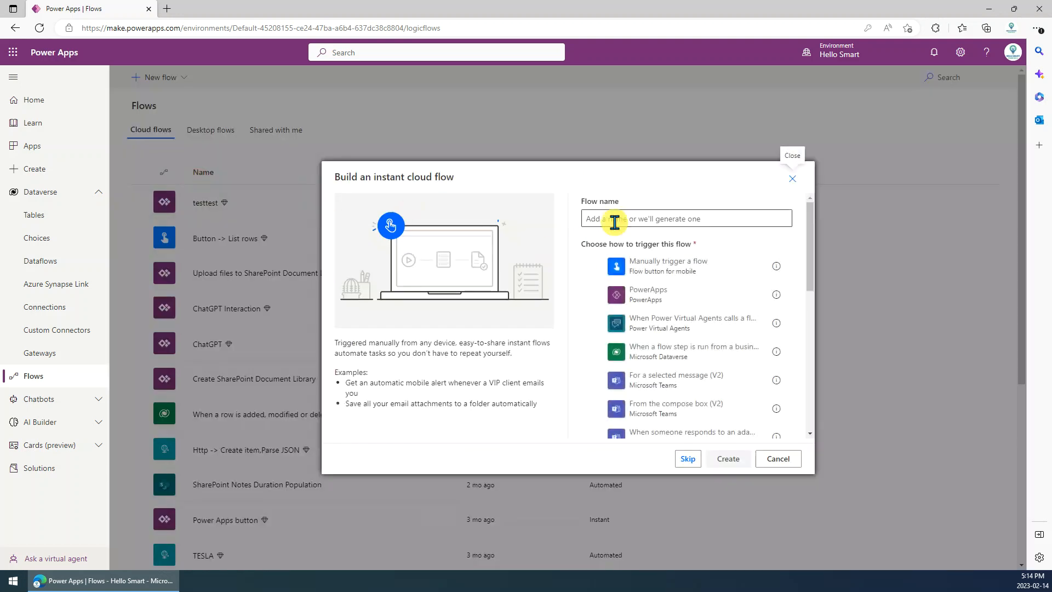
pyautogui.click(667, 266)
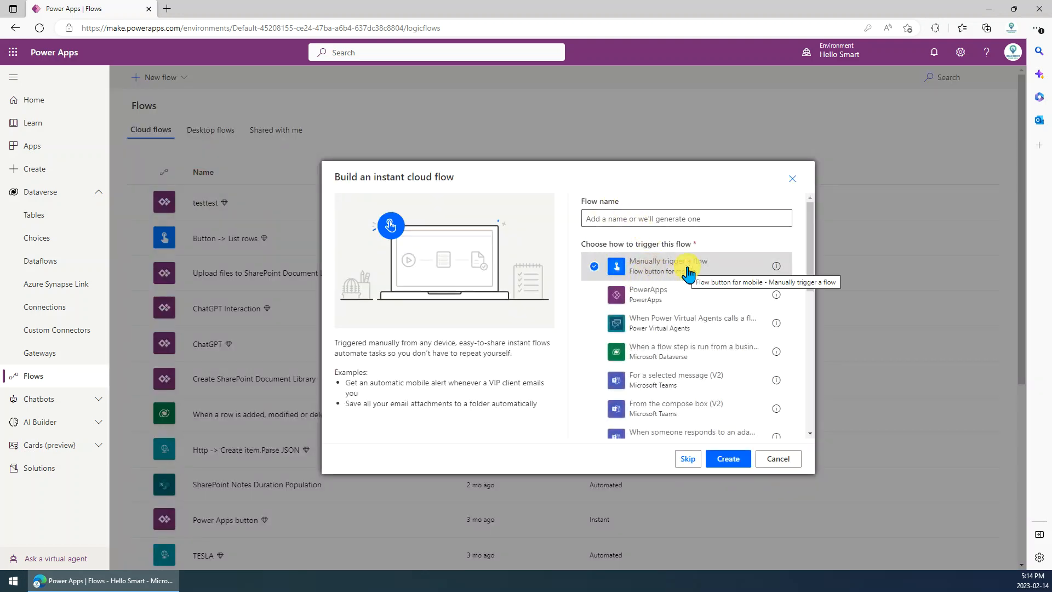
pyautogui.moveTo(728, 458)
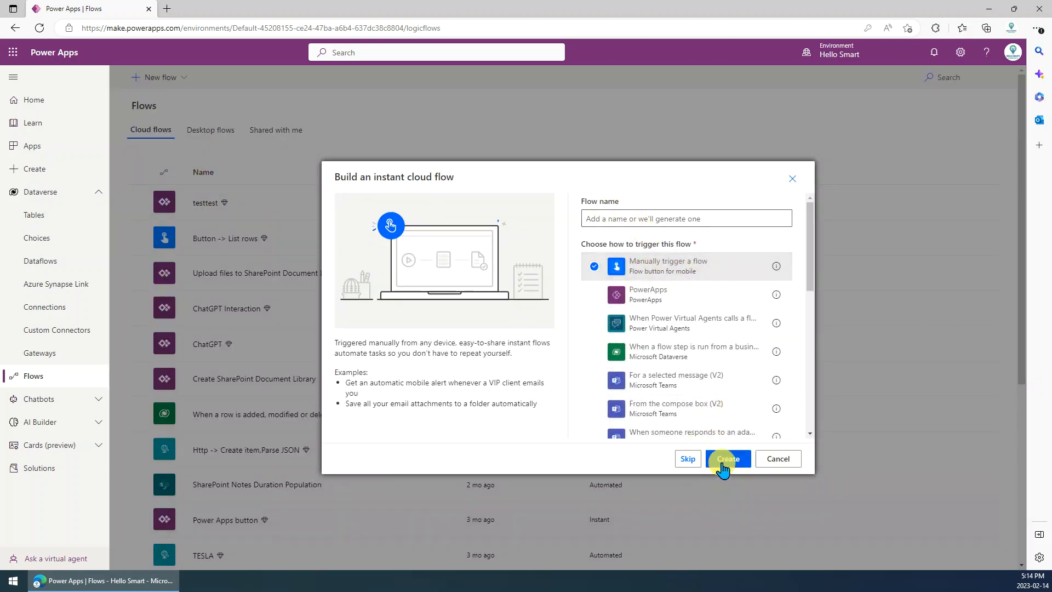
# Step: Create the manually triggered flow and add the custom ChatGPT connector's Query action
pyautogui.click(777, 458)
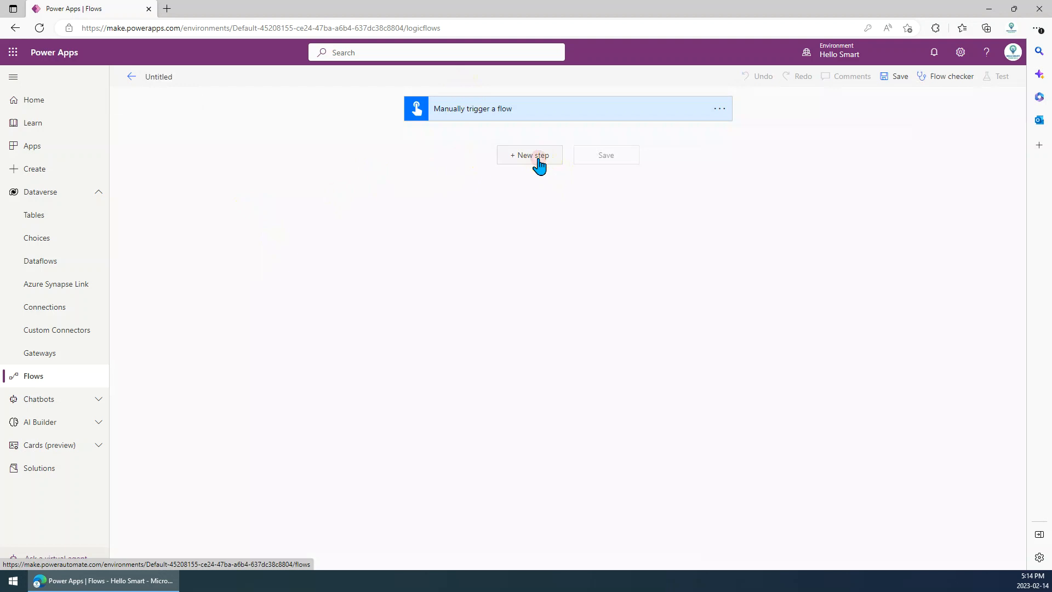
pyautogui.click(529, 155)
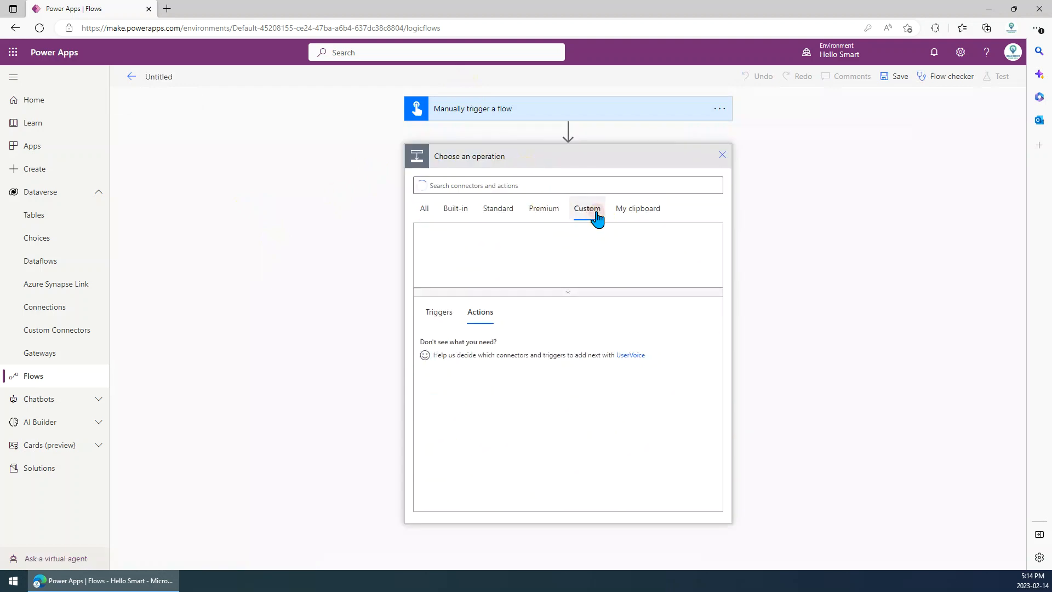
pyautogui.click(586, 208)
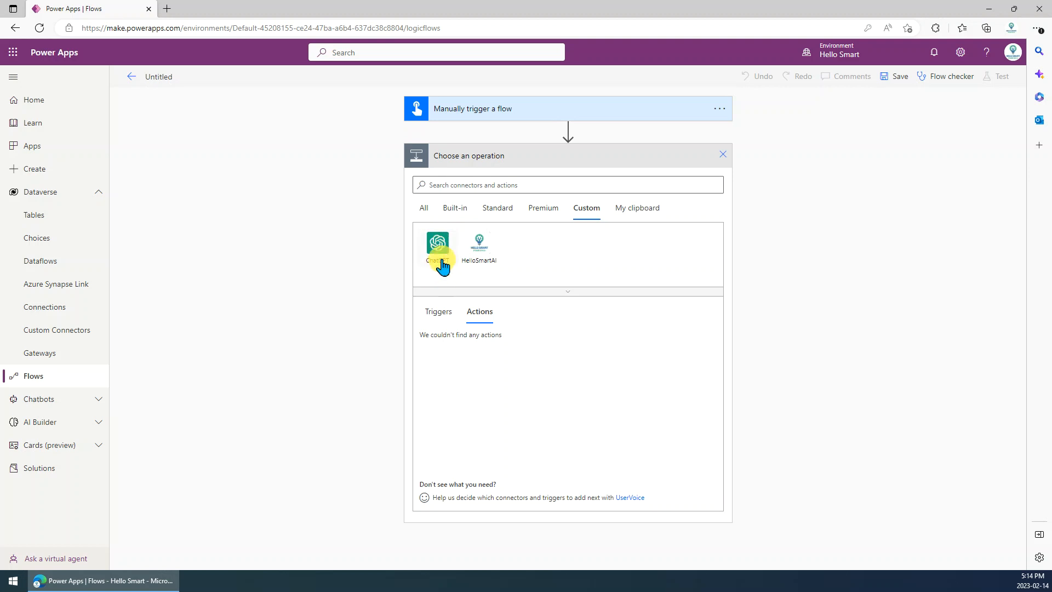
pyautogui.click(437, 244)
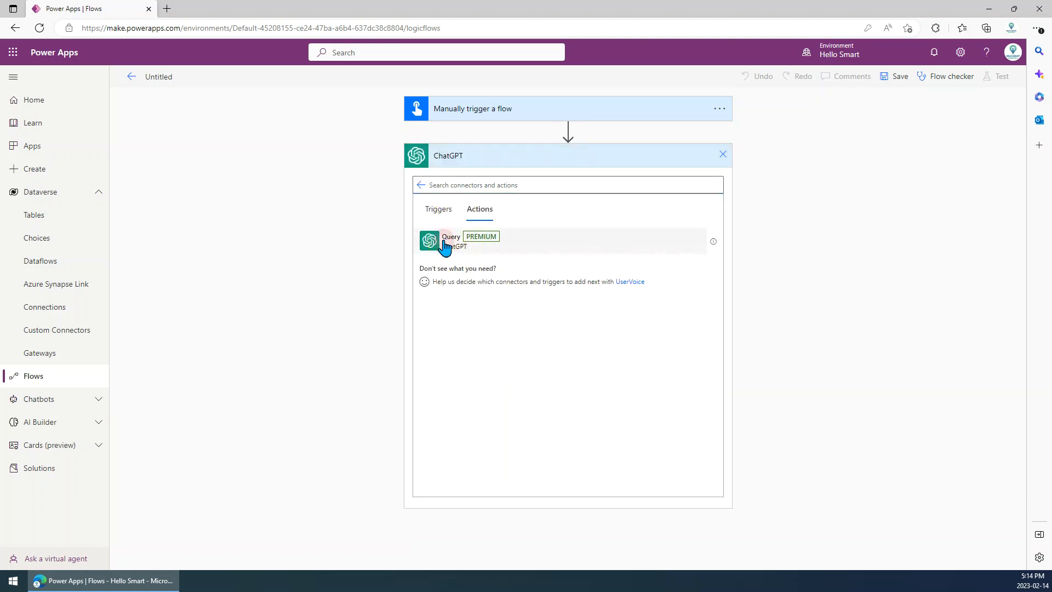
pyautogui.click(446, 241)
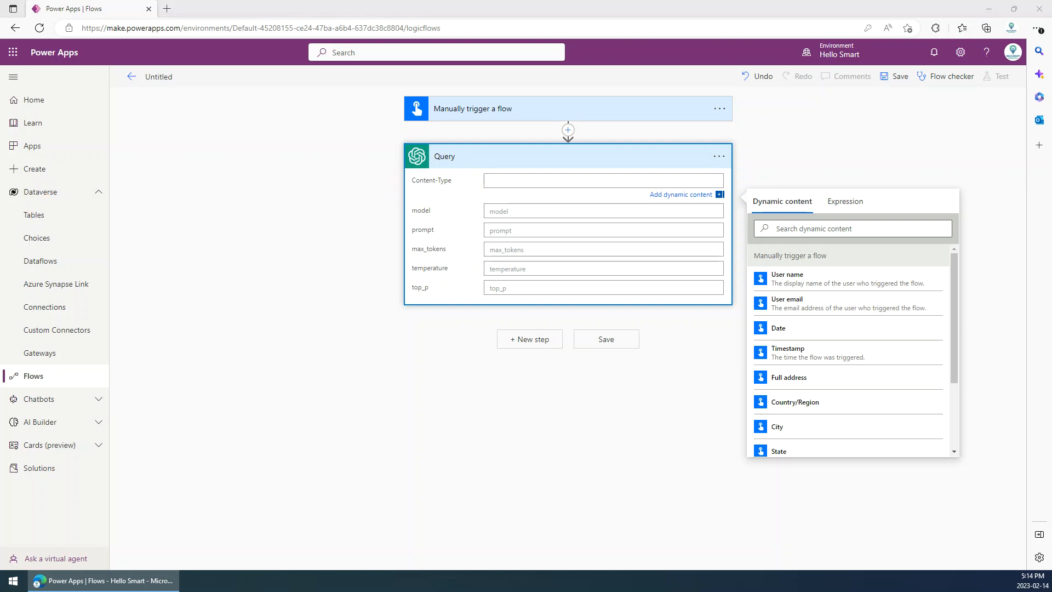
# Step: Fill Query with Content-Type application/json and model text-davinci-003, leaving the prompt blank
pyautogui.click(601, 180)
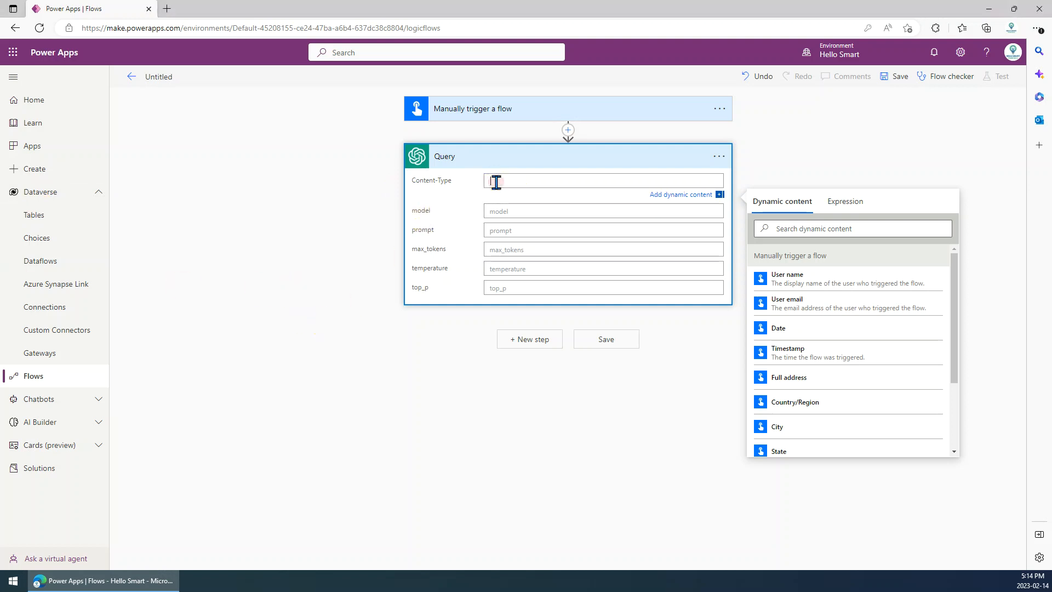
pyautogui.write('application/json')
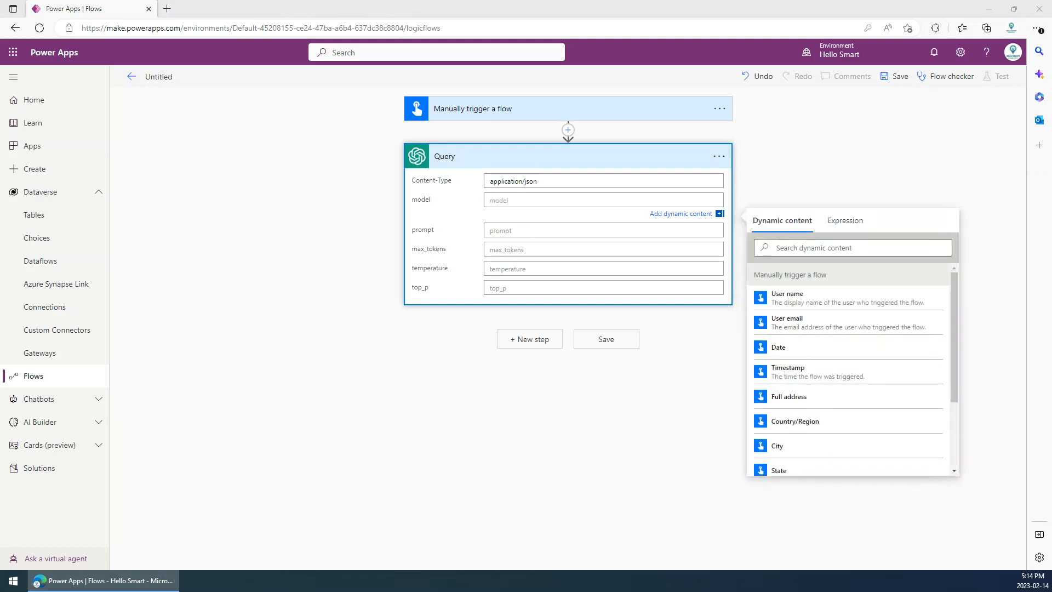
pyautogui.moveTo(114, 322)
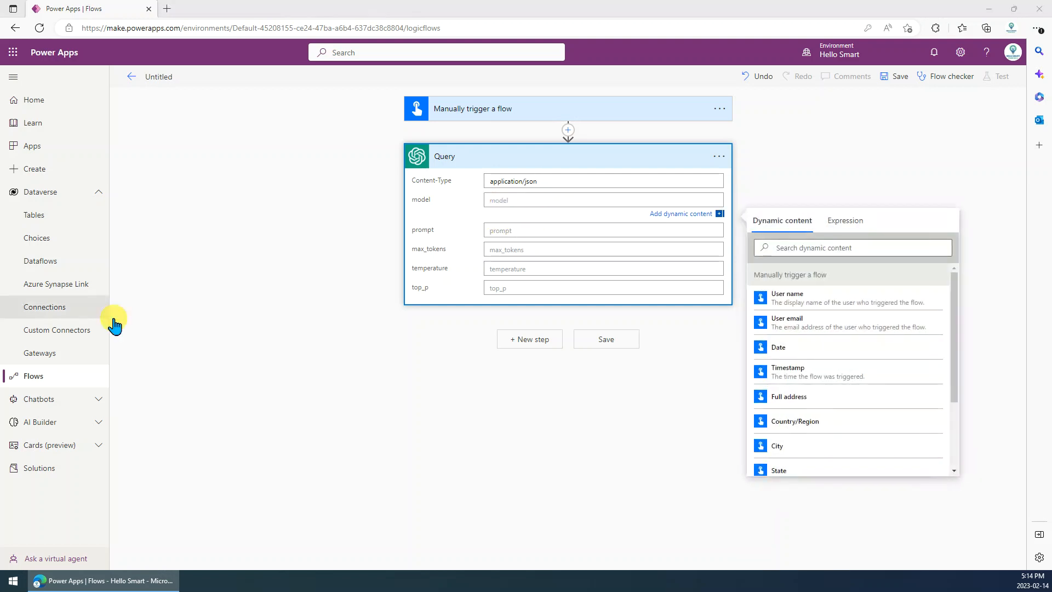
pyautogui.write('text-davinci-003')
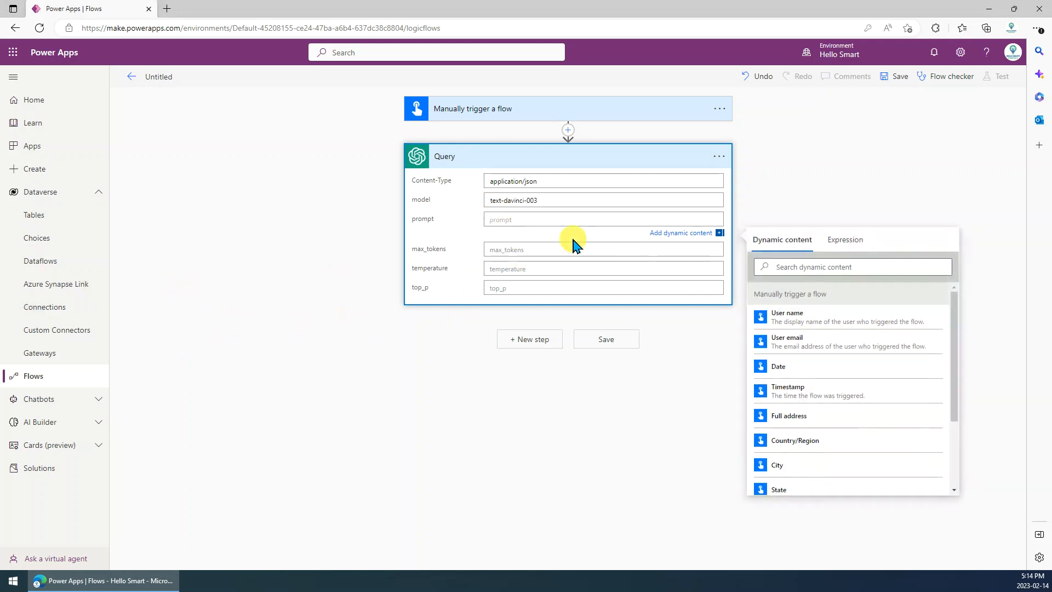
pyautogui.write('How are you ?')
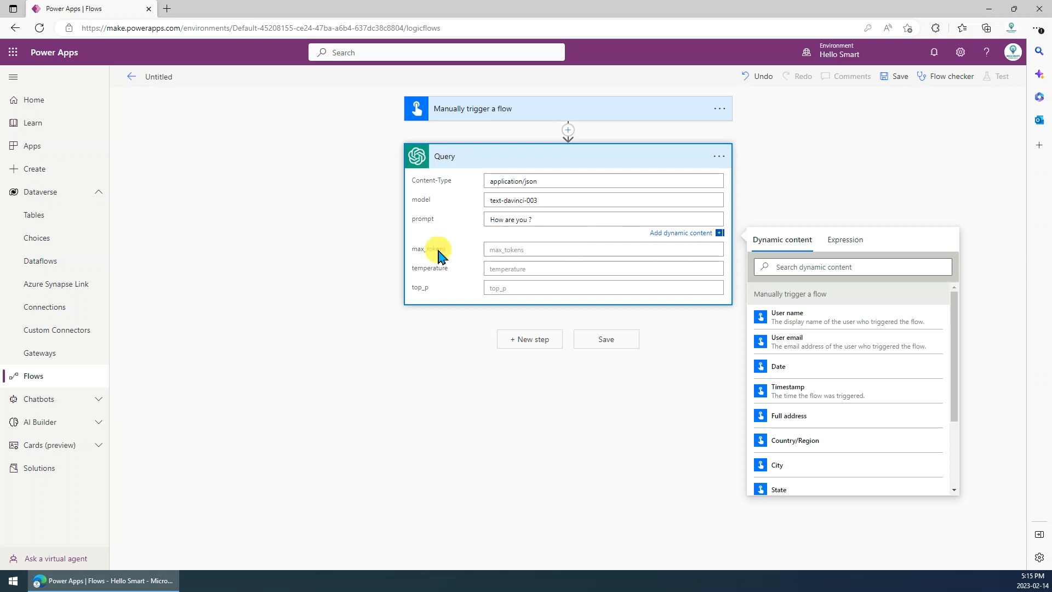
pyautogui.click(602, 237)
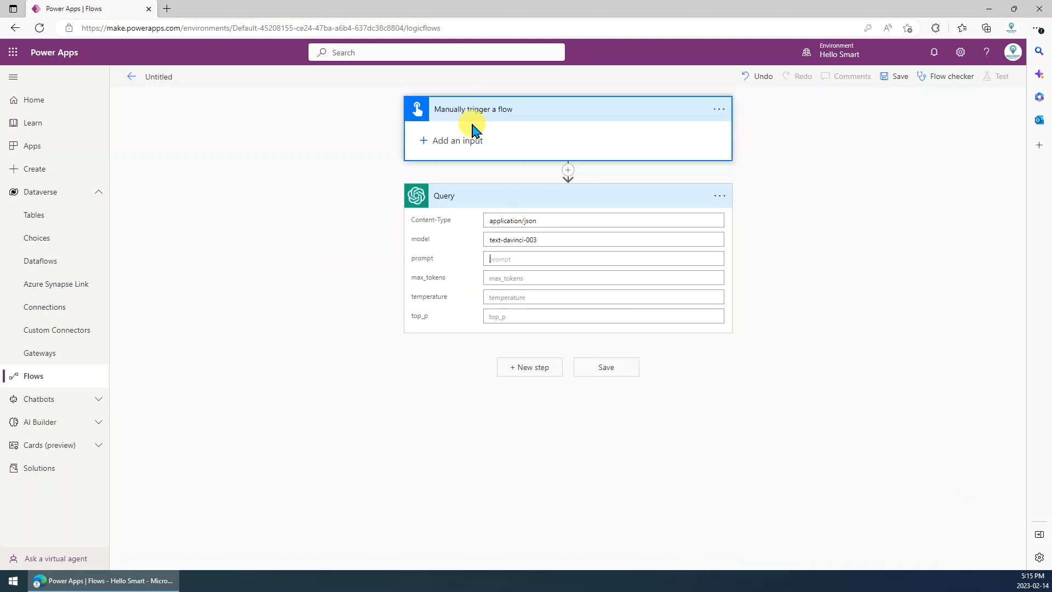
# Step: Add a text trigger input named Question and insert it as Query's prompt
pyautogui.click(450, 141)
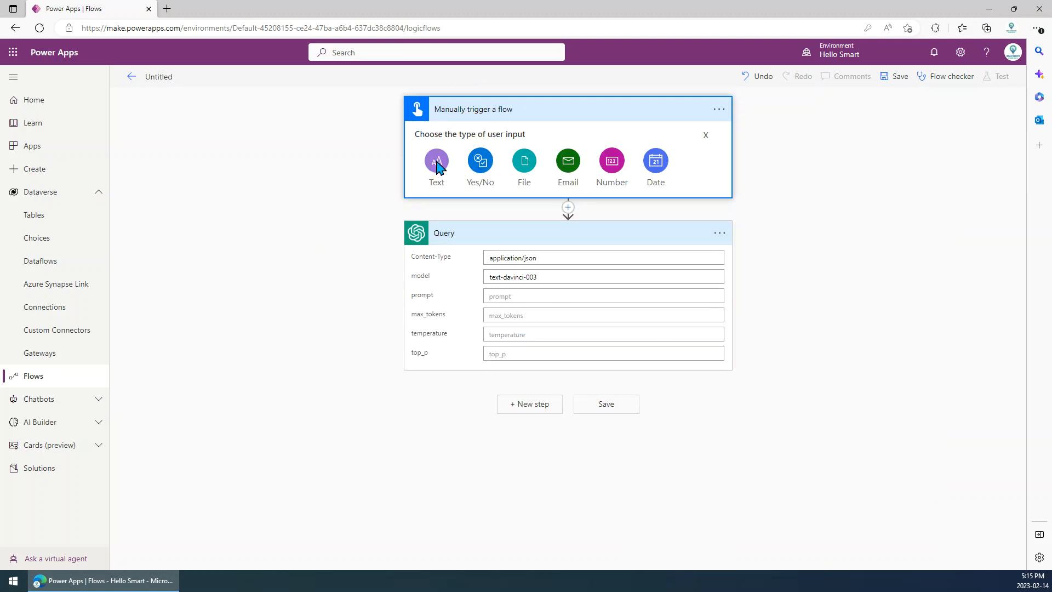
pyautogui.click(436, 164)
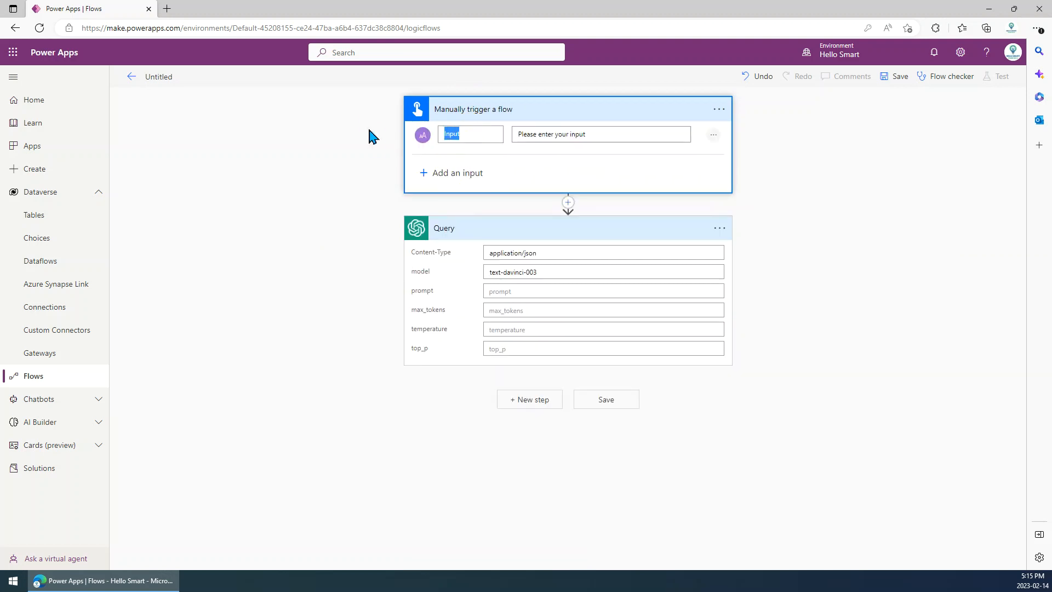
pyautogui.write('Q')
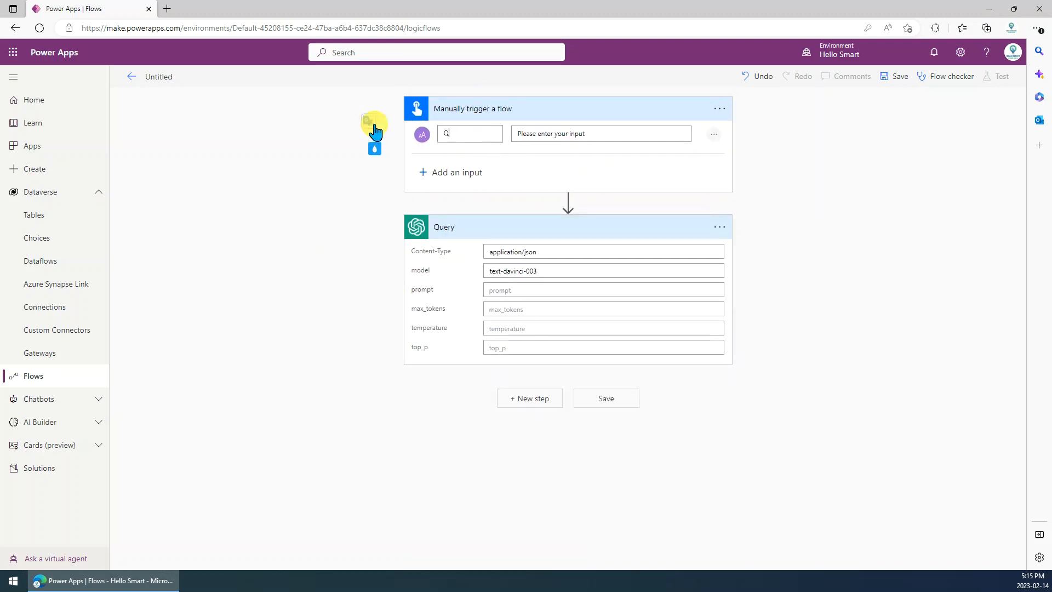
pyautogui.write('uestion')
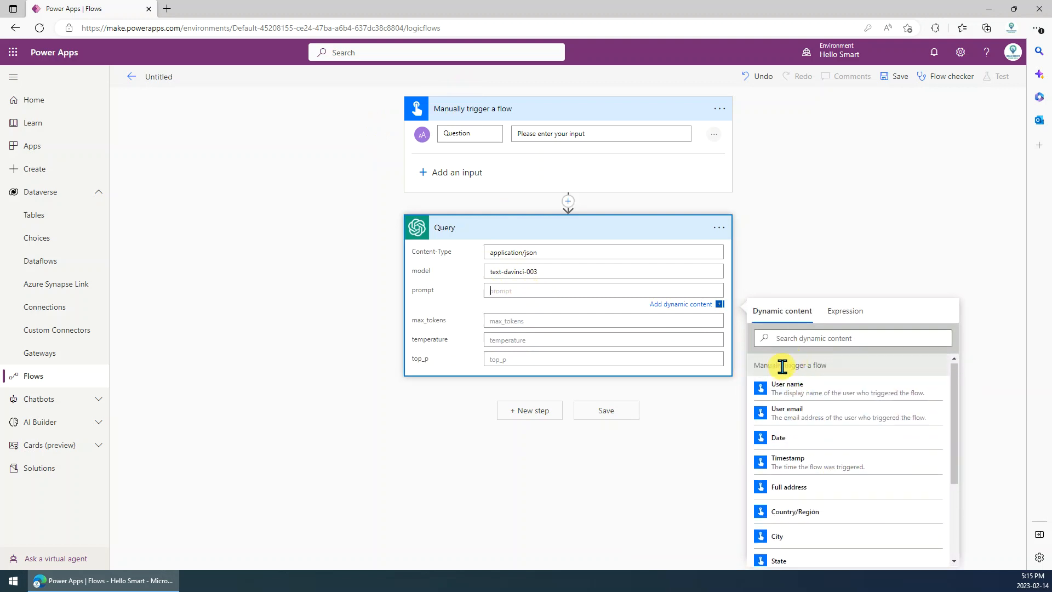
pyautogui.scroll(-3)
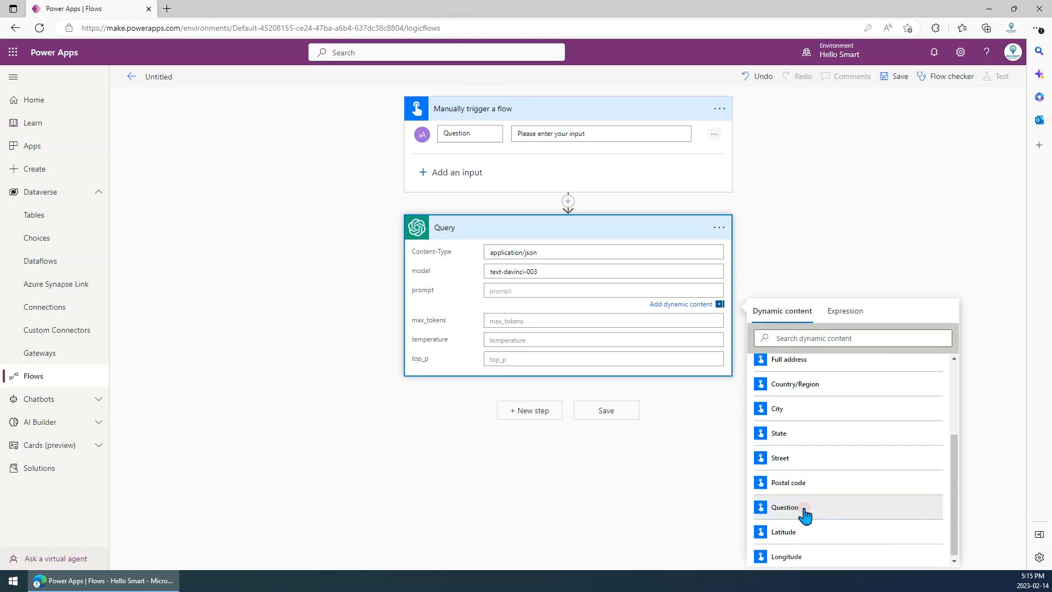
pyautogui.click(784, 506)
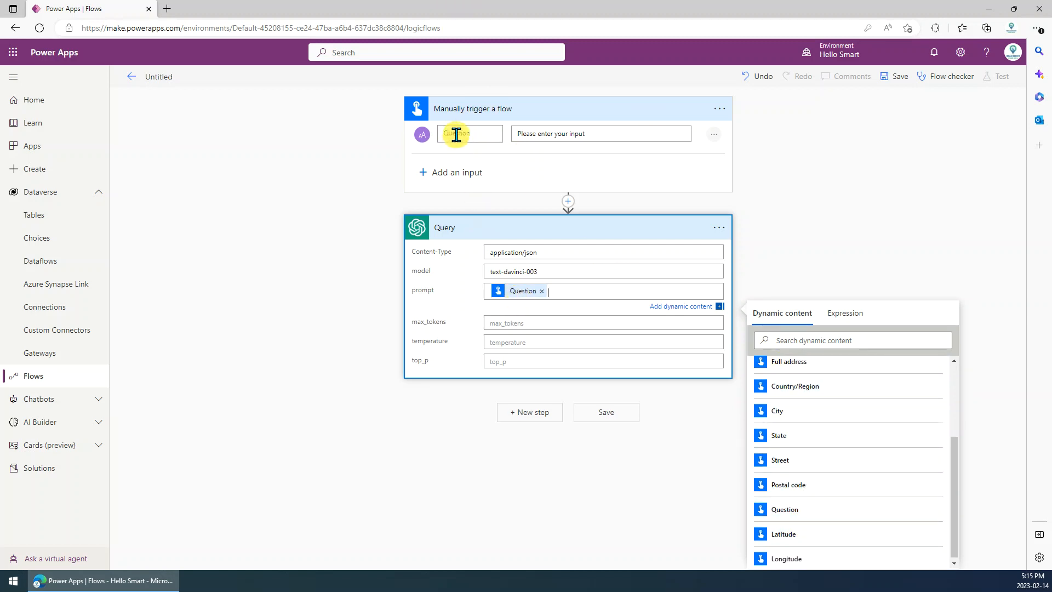
pyautogui.moveTo(537, 337)
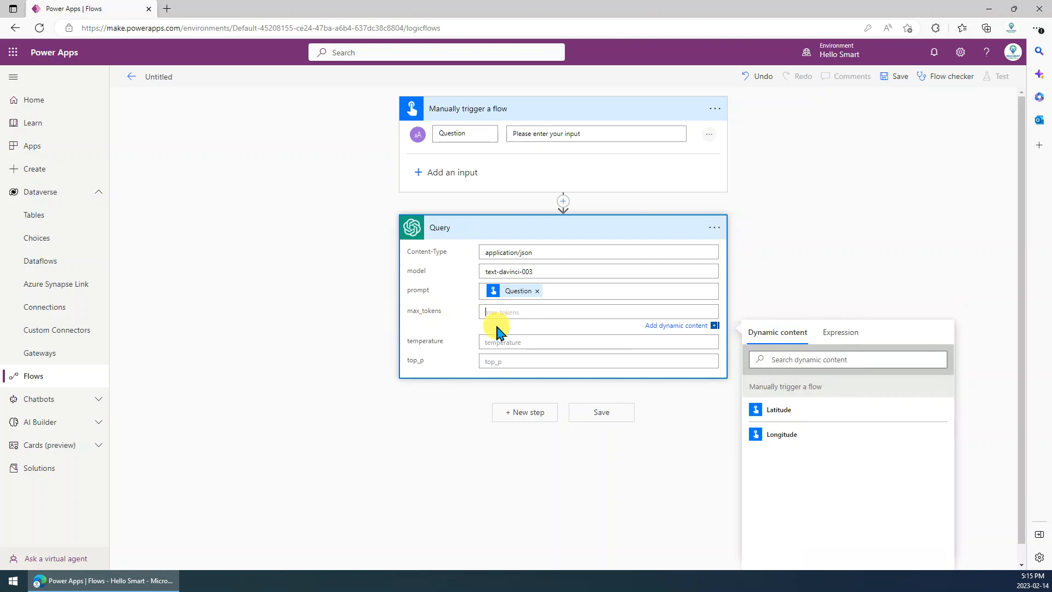
pyautogui.moveTo(505, 338)
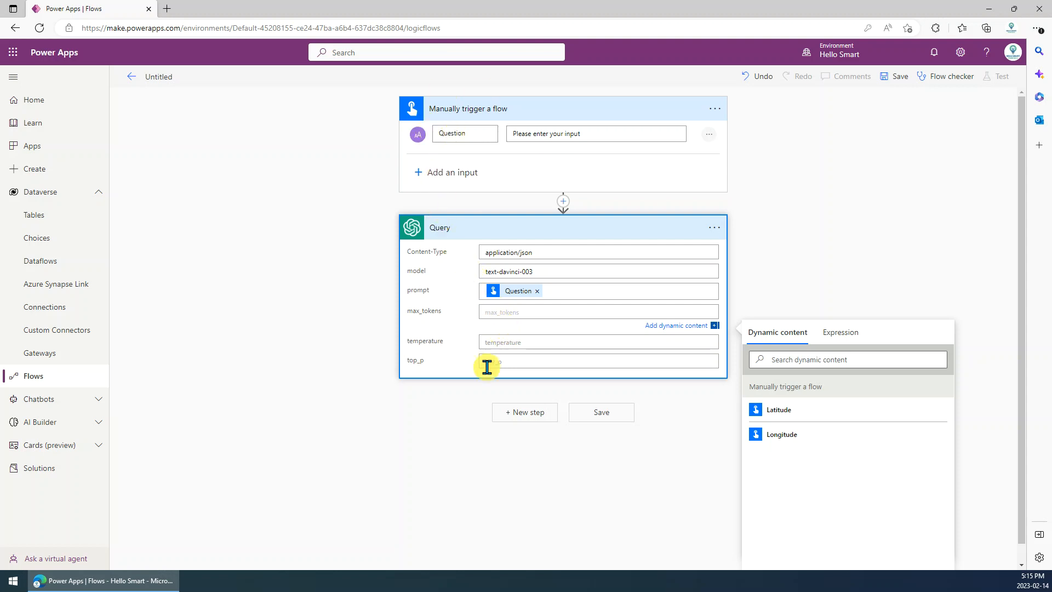
# Step: Set Query's max_tokens 100, temperature 0.9, top_p 0.8, and save the flow
pyautogui.write('100')
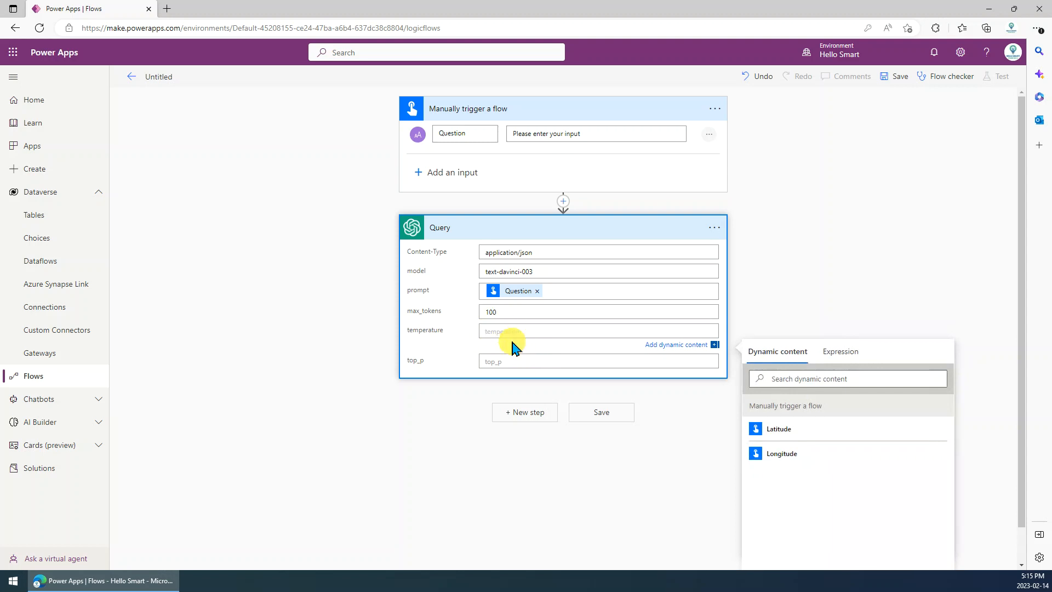
pyautogui.write('0')
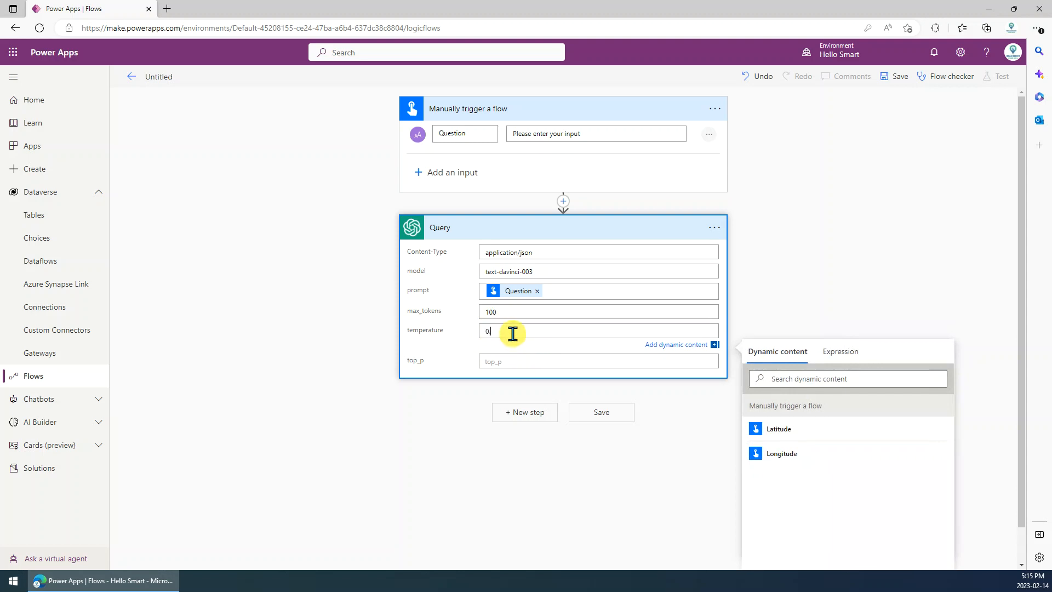
pyautogui.write('.9')
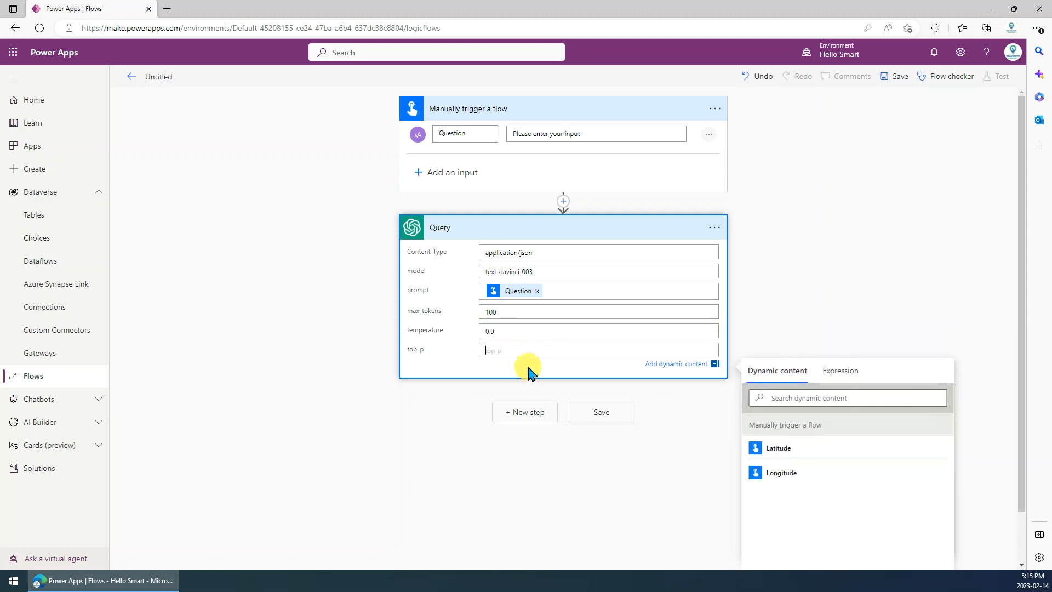
pyautogui.write('0.8')
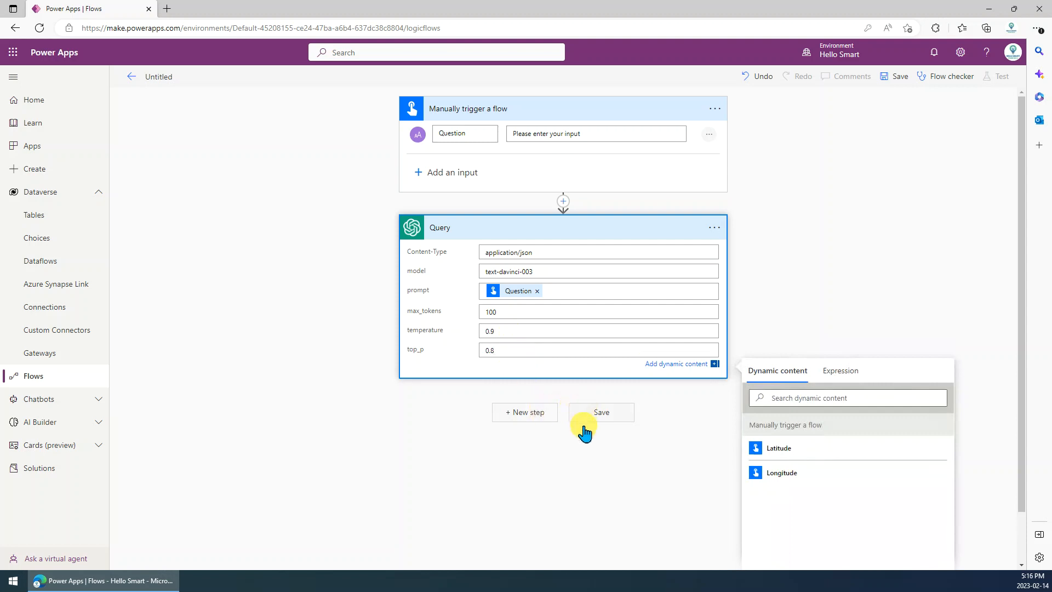
pyautogui.click(600, 412)
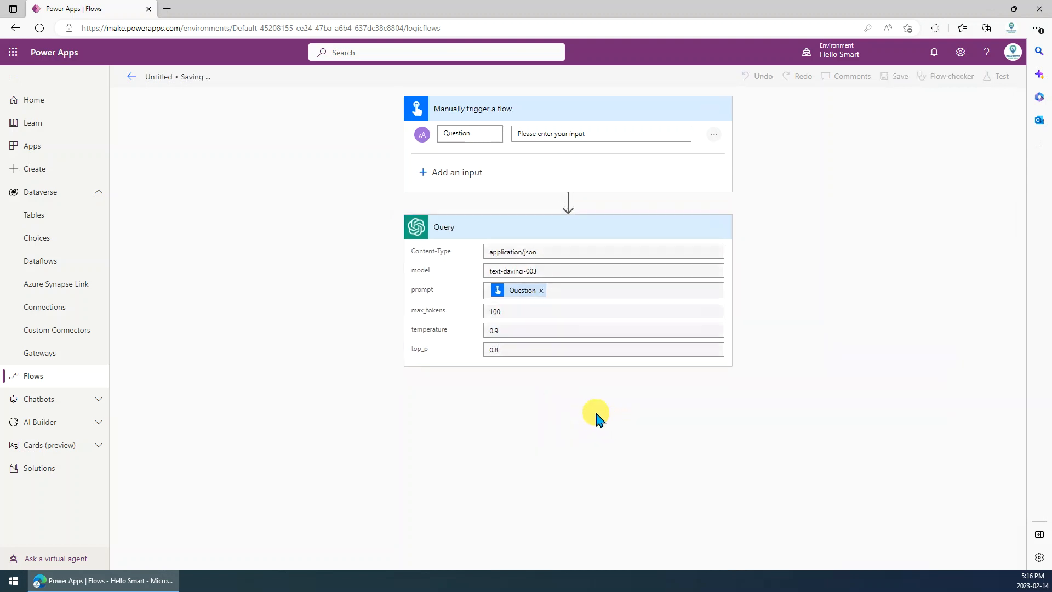
pyautogui.moveTo(930, 158)
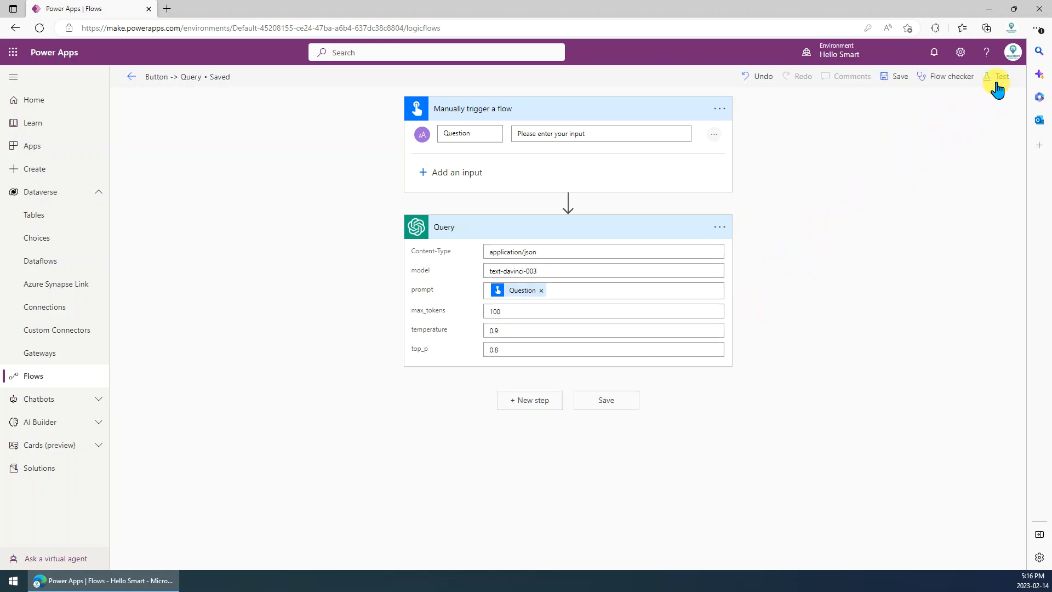
# Step: Run a manual test with a short question and follow the run to its outputs
pyautogui.click(998, 75)
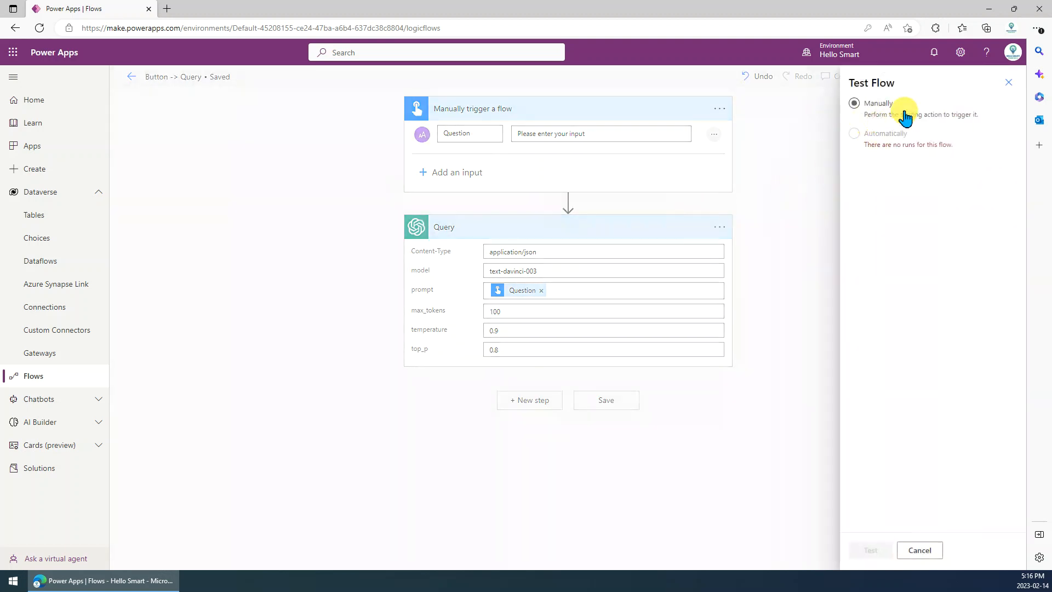
pyautogui.click(870, 549)
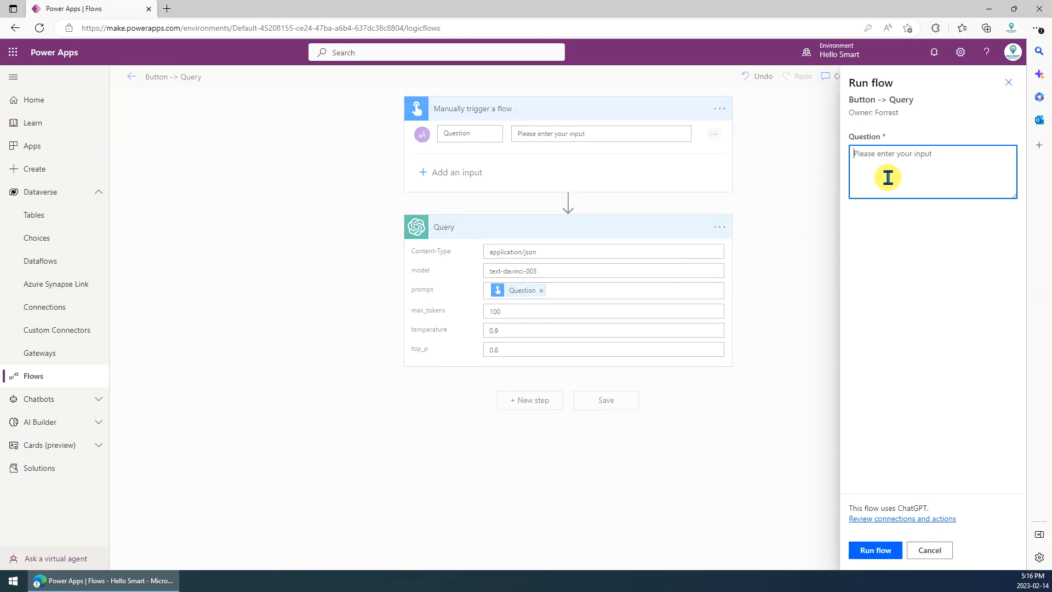
pyautogui.write('How are')
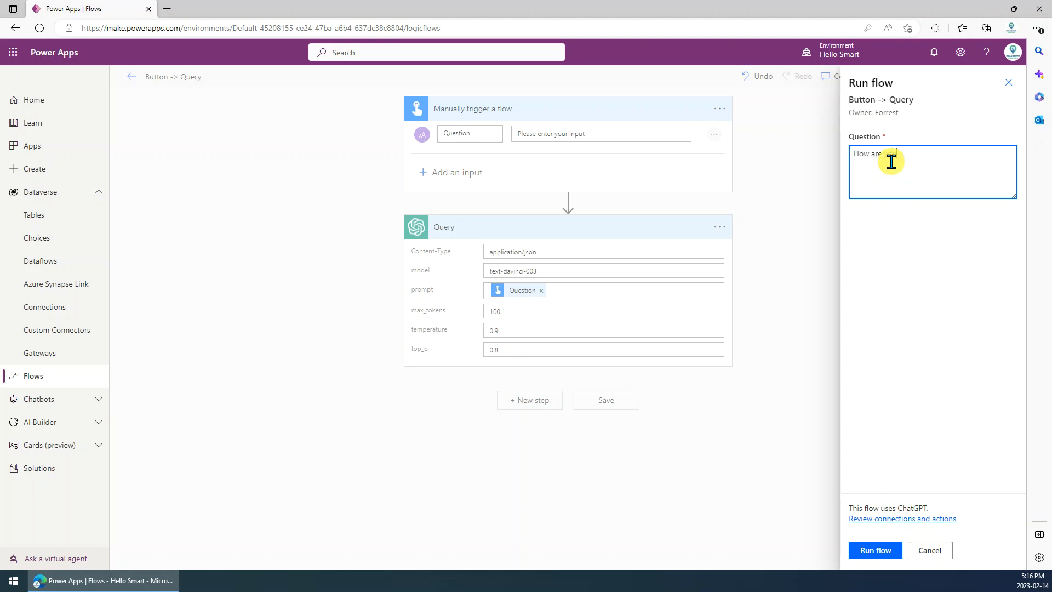
pyautogui.click(875, 550)
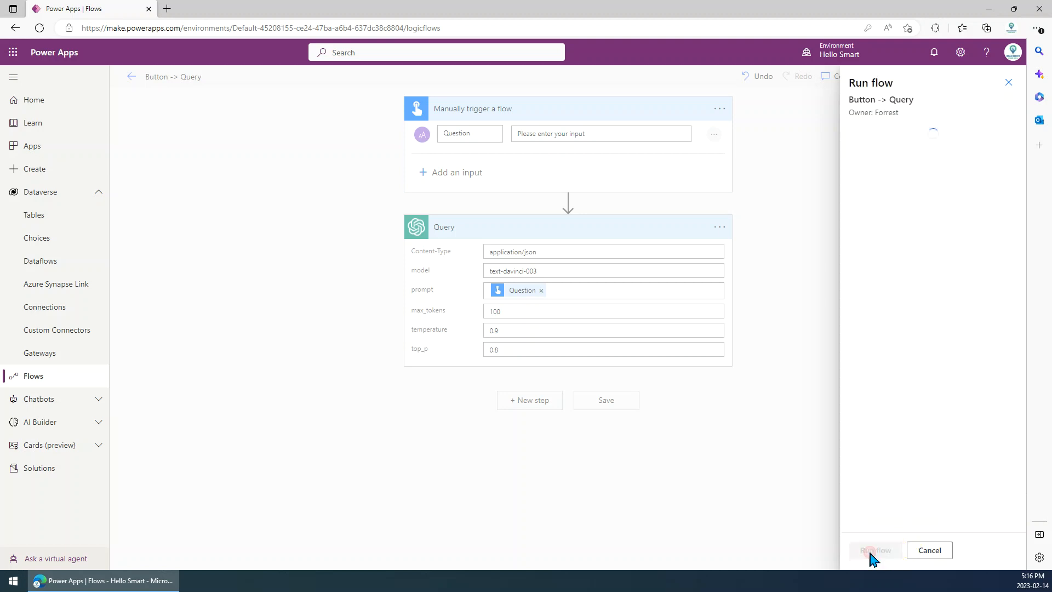
pyautogui.click(875, 549)
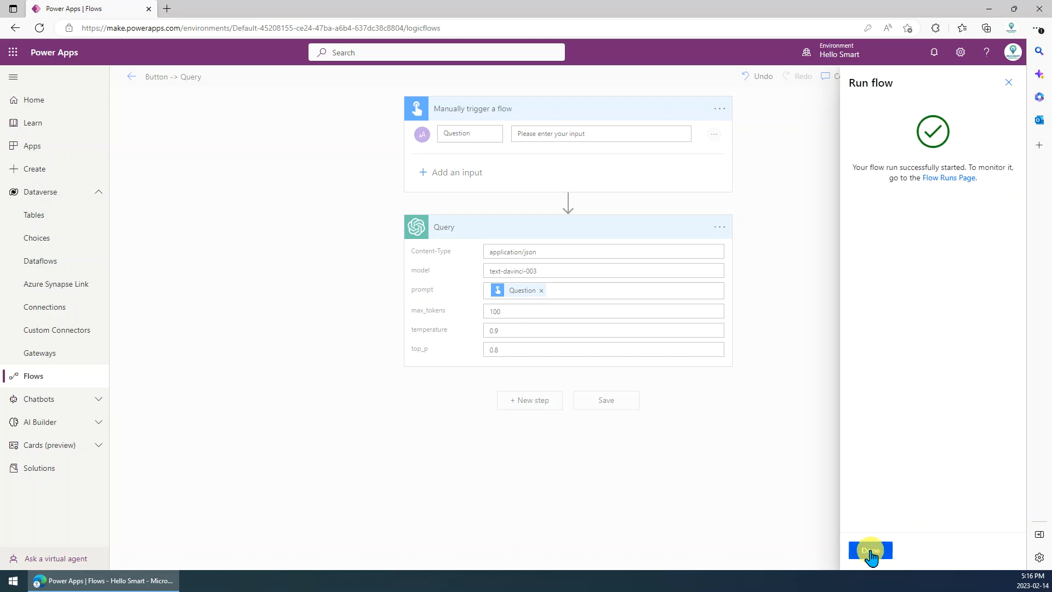
pyautogui.click(869, 549)
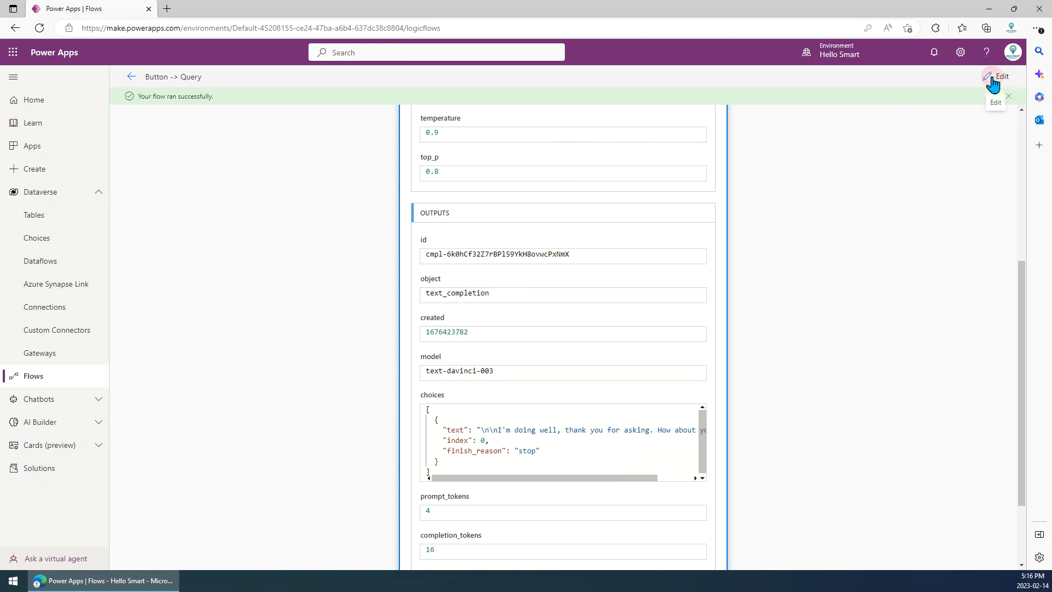
# Step: Return to editing and add a Compose step after Query, choosing its input content
pyautogui.click(1000, 76)
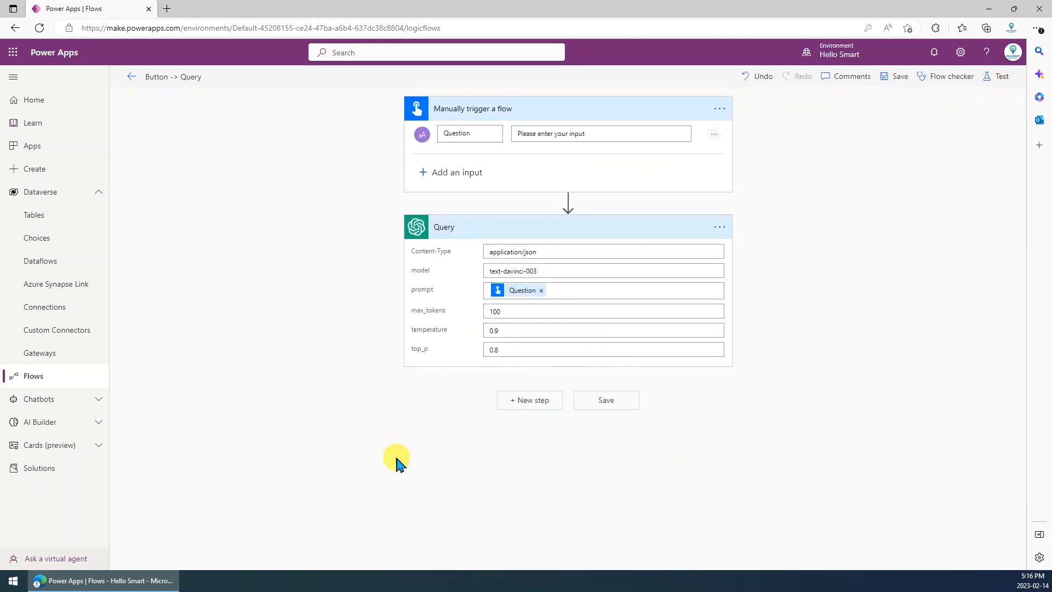
pyautogui.moveTo(478, 231)
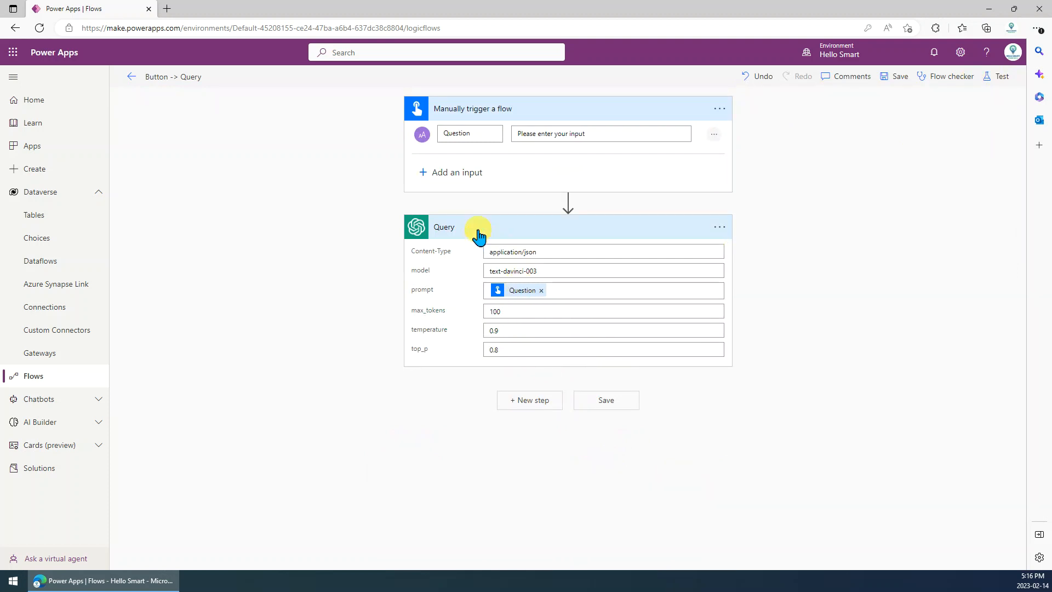
pyautogui.moveTo(491, 432)
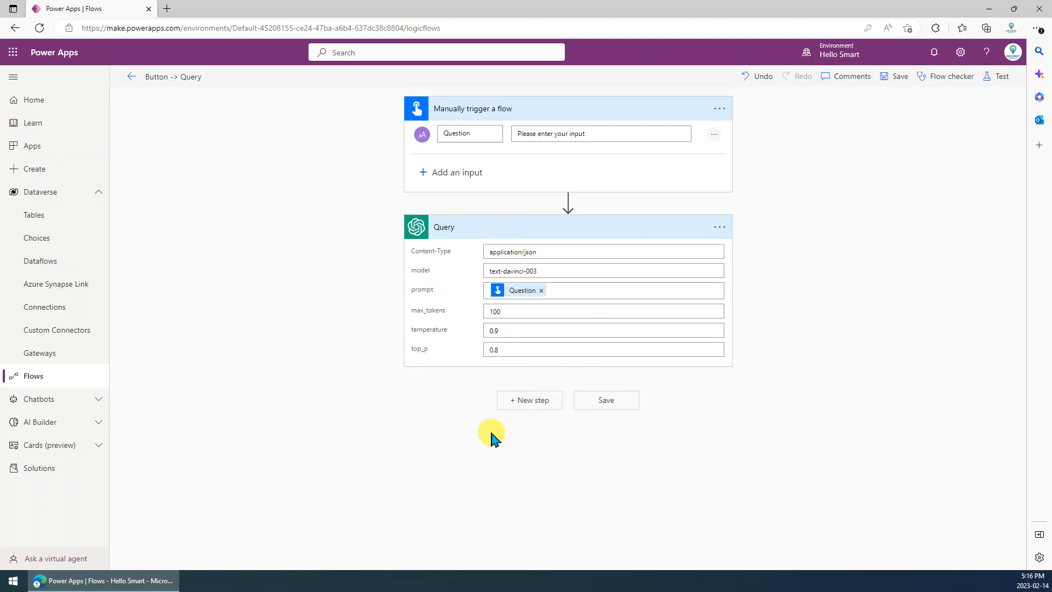
pyautogui.click(510, 251)
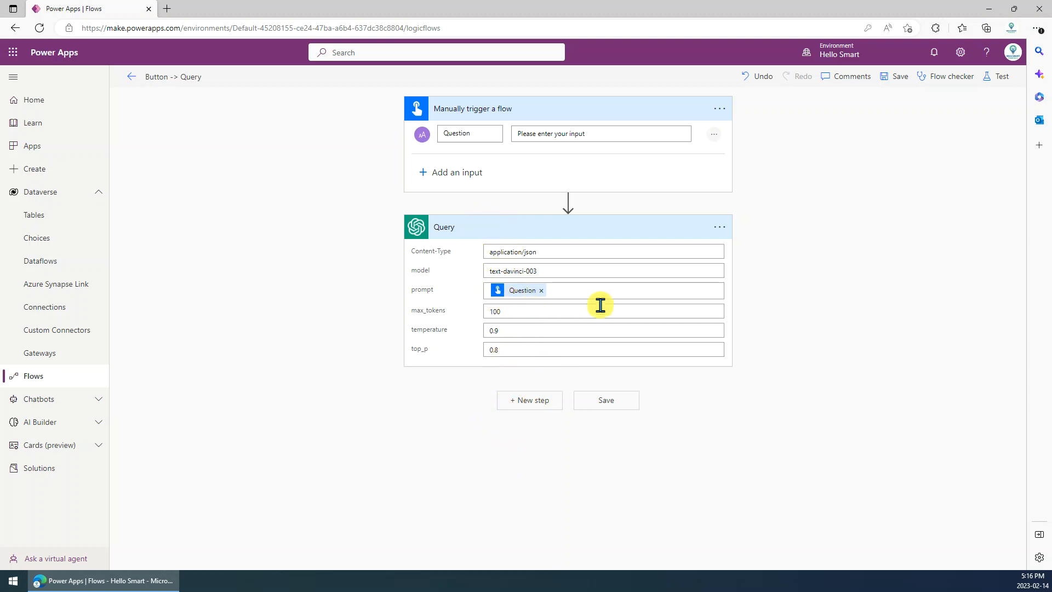
pyautogui.moveTo(562, 317)
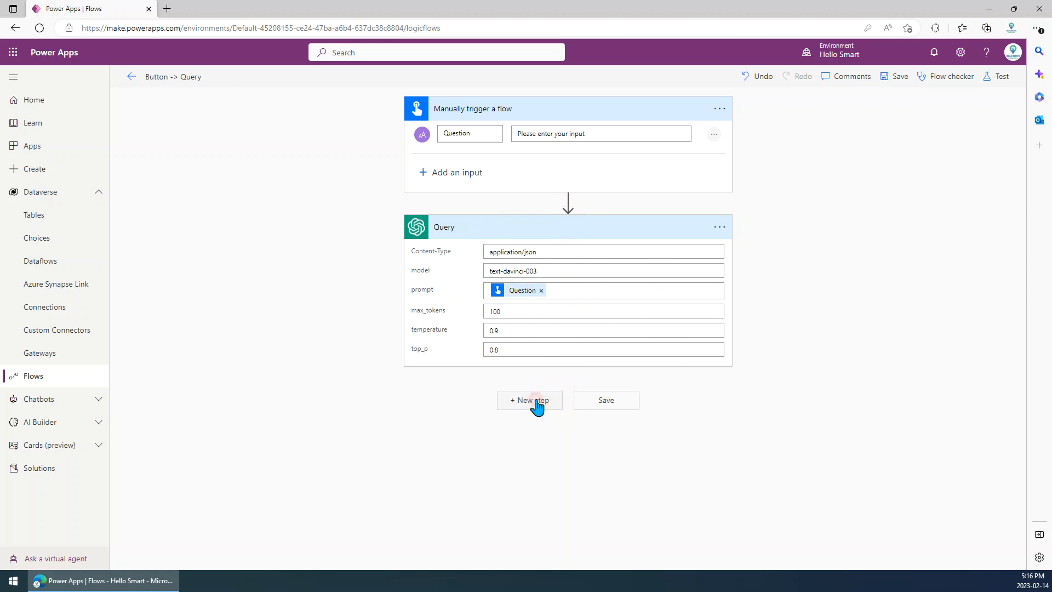
pyautogui.click(529, 399)
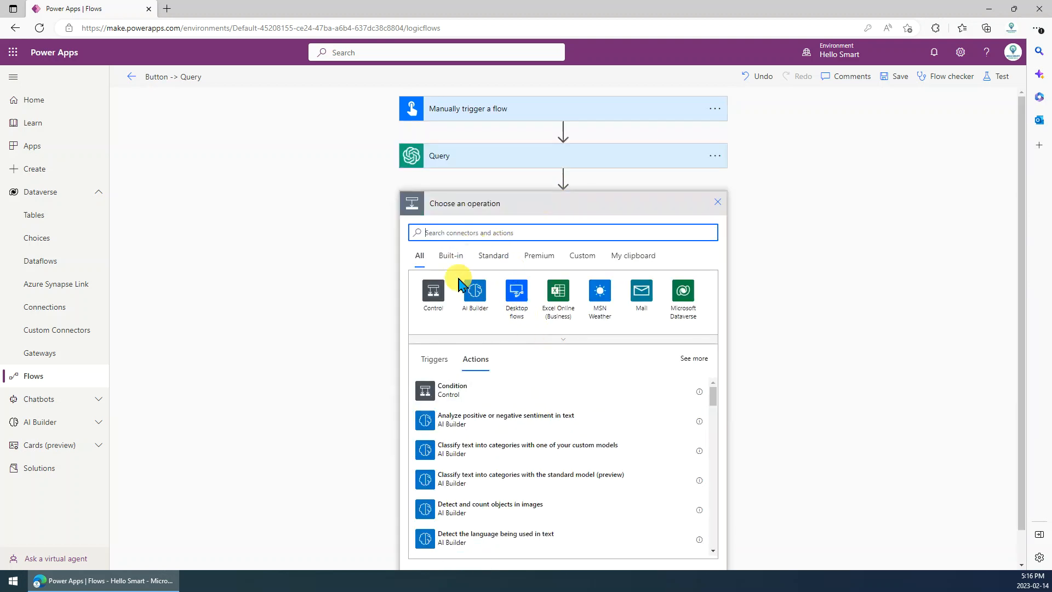
pyautogui.write('compose')
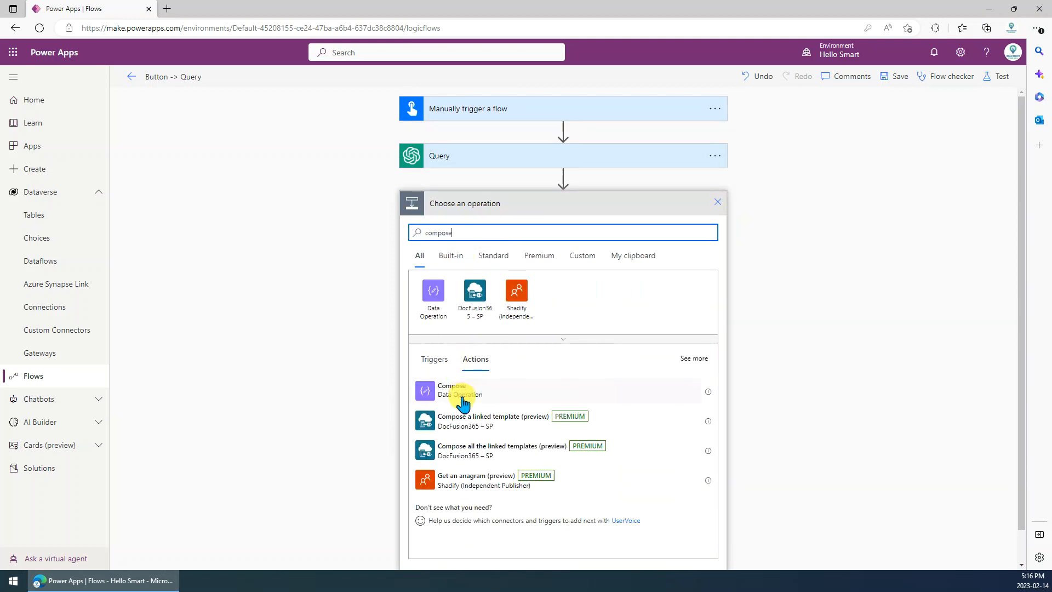
pyautogui.click(451, 389)
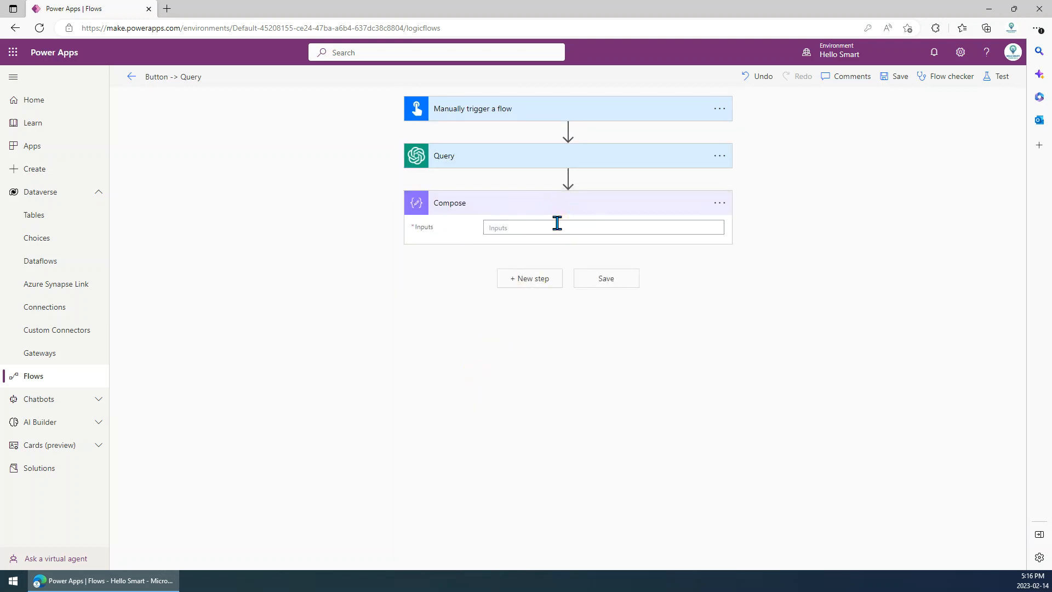
pyautogui.click(601, 227)
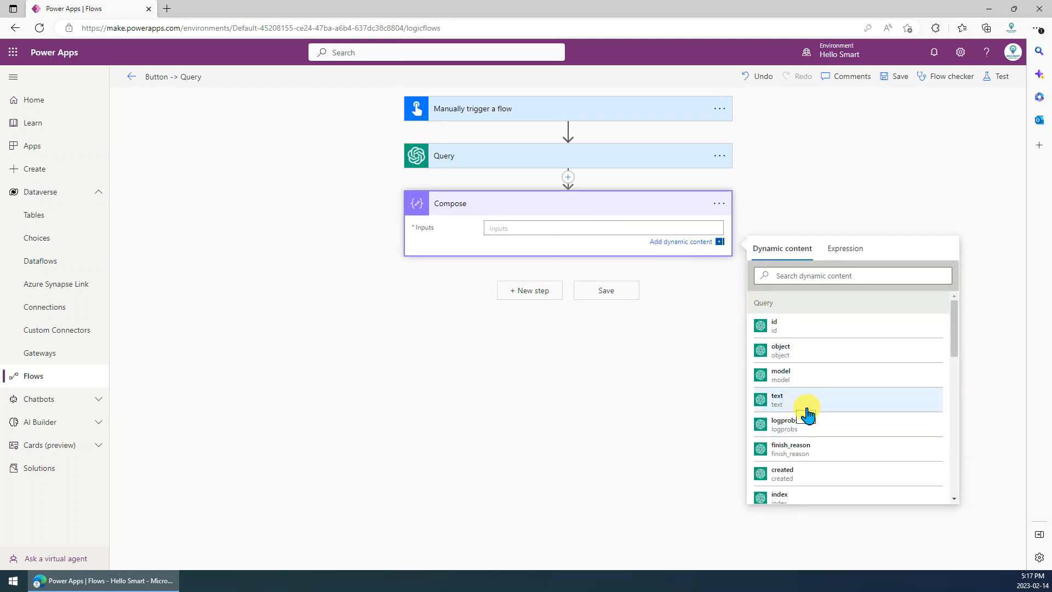
pyautogui.moveTo(797, 403)
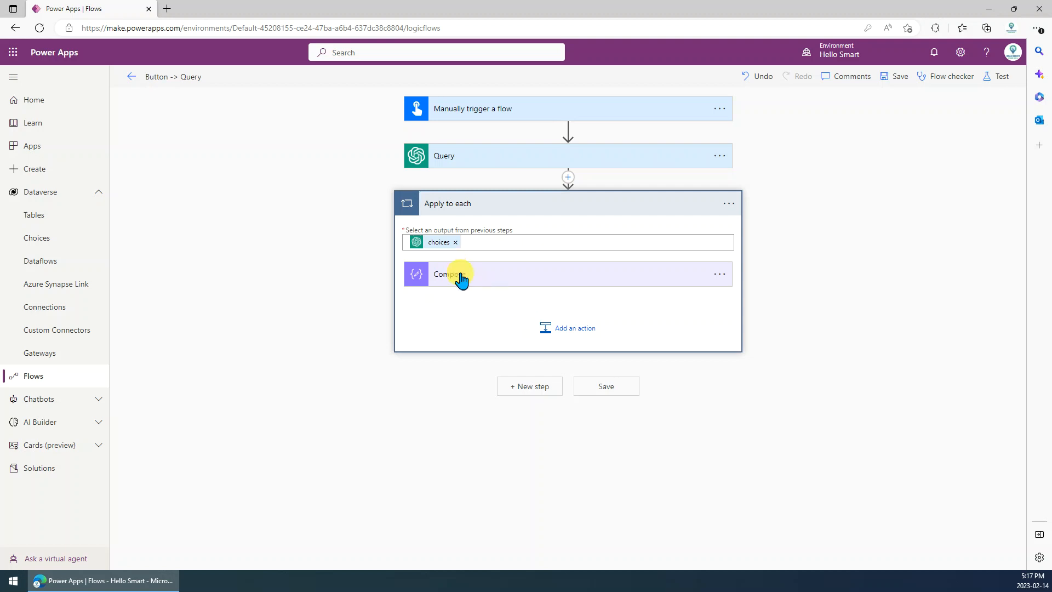
pyautogui.moveTo(493, 280)
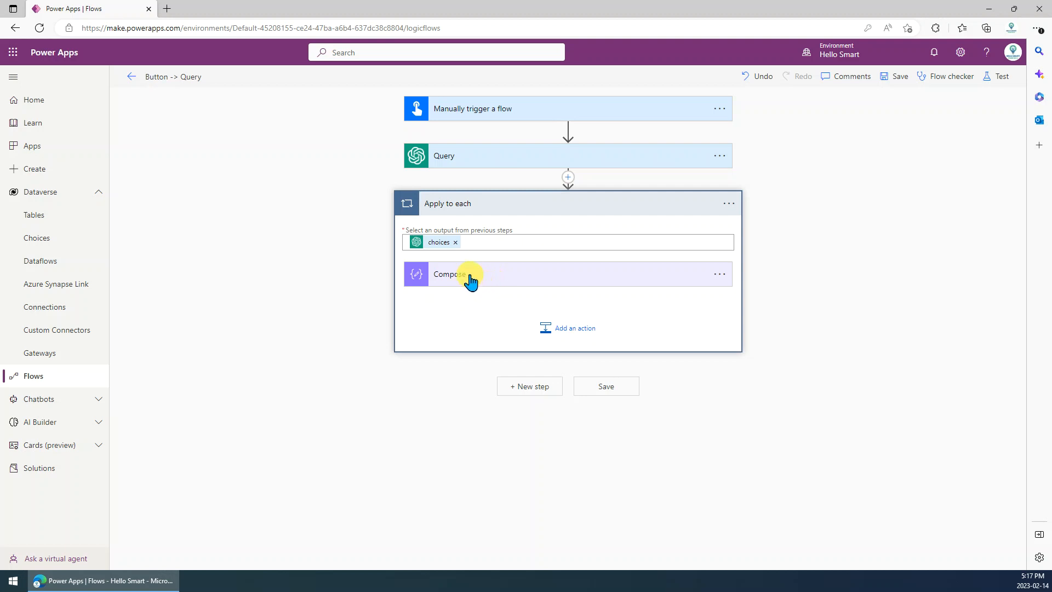
pyautogui.moveTo(422, 258)
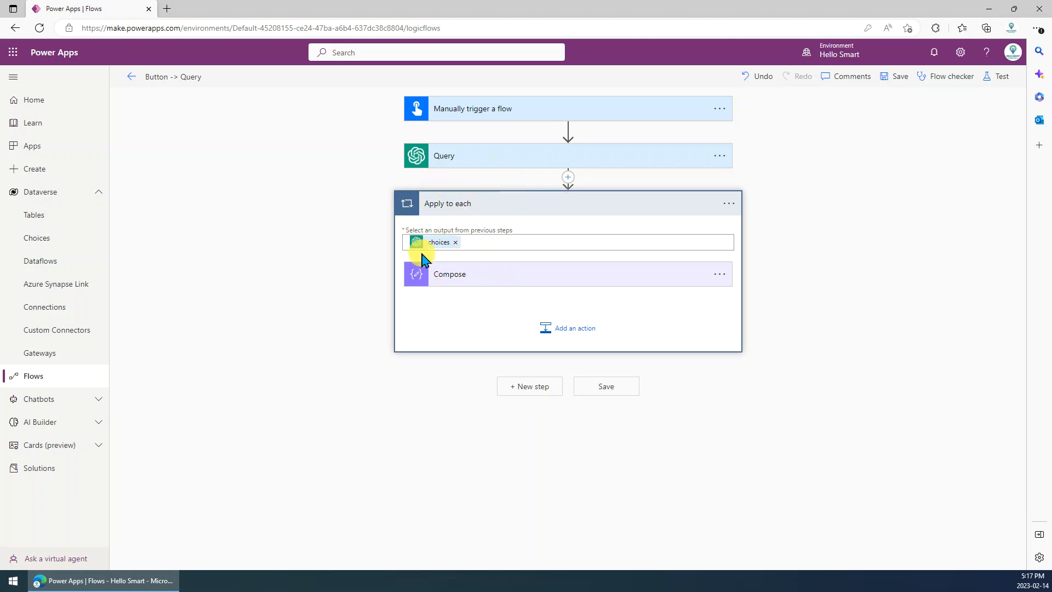
pyautogui.moveTo(456, 208)
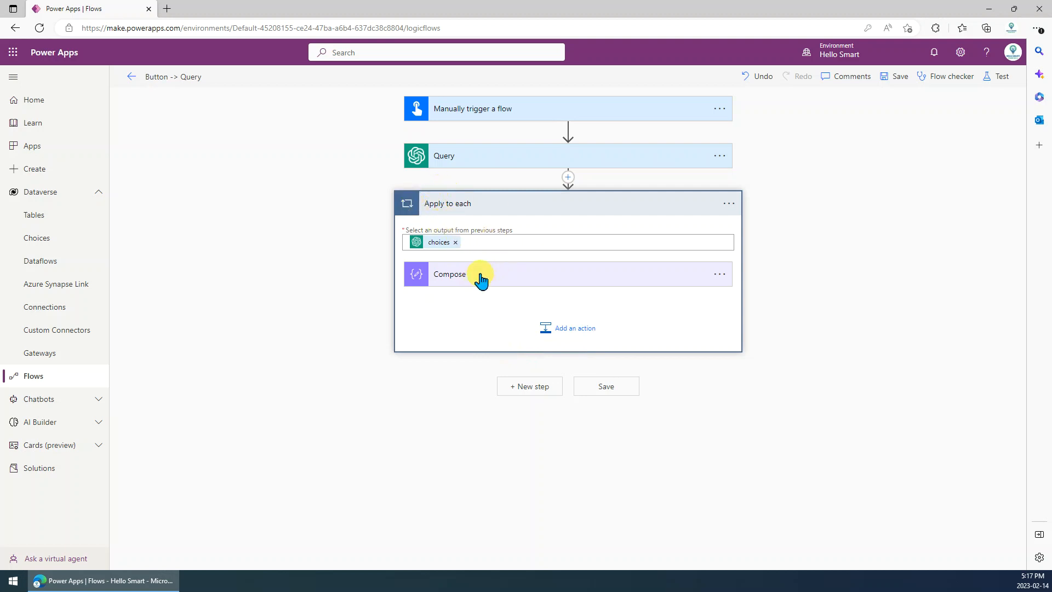
pyautogui.moveTo(489, 294)
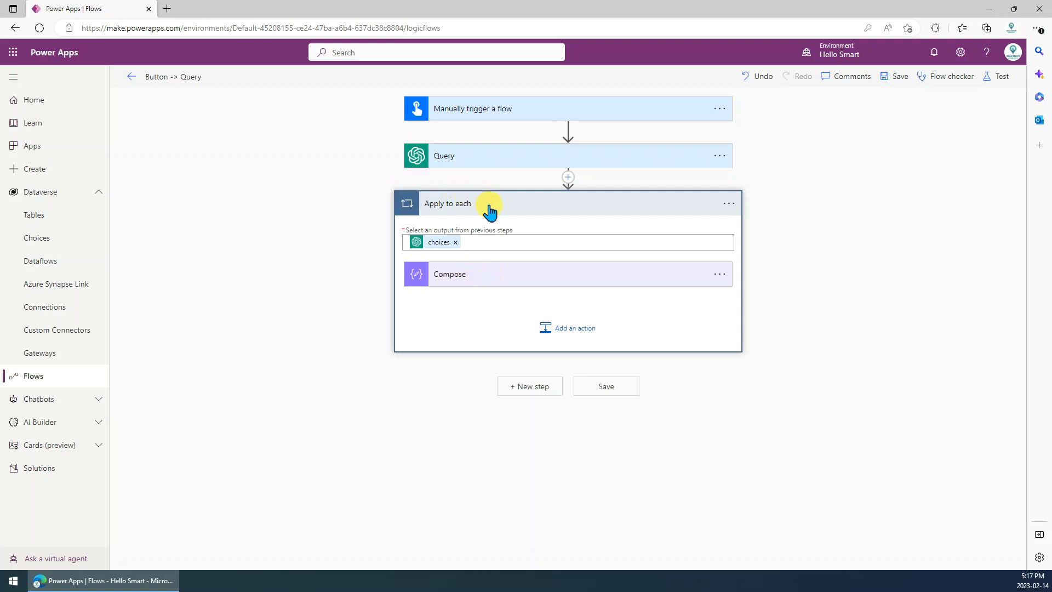
pyautogui.moveTo(392, 204)
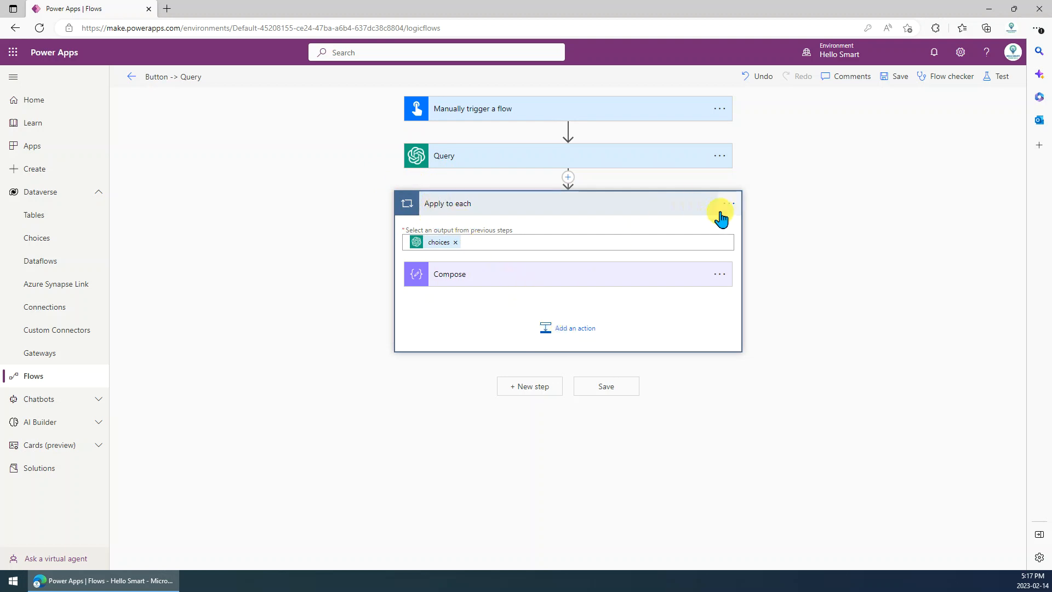
# Step: Delete the Apply to each loop and add a fresh Compose step after Query
pyautogui.click(728, 203)
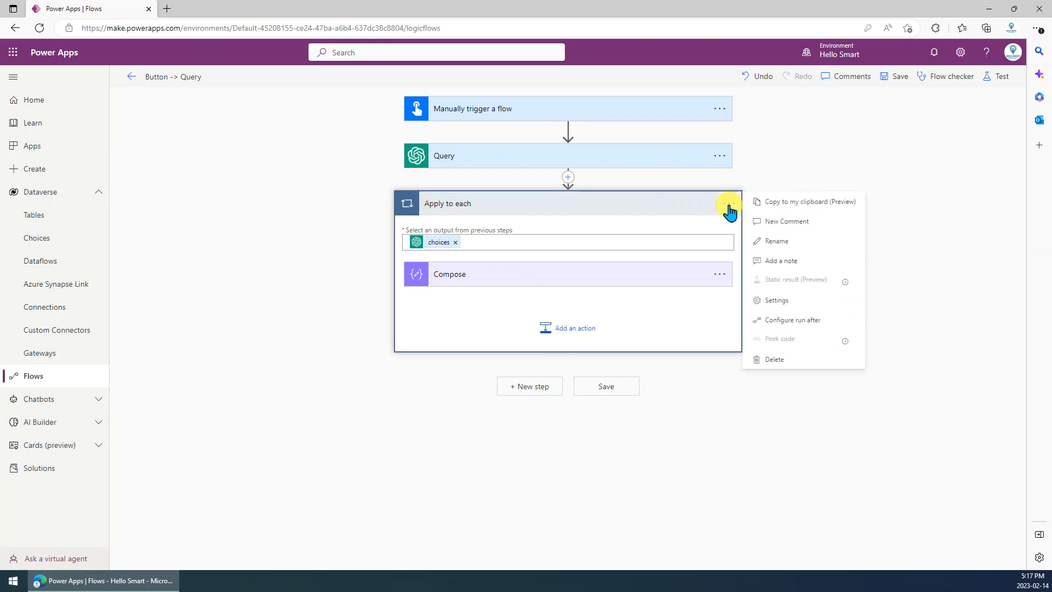
pyautogui.click(773, 359)
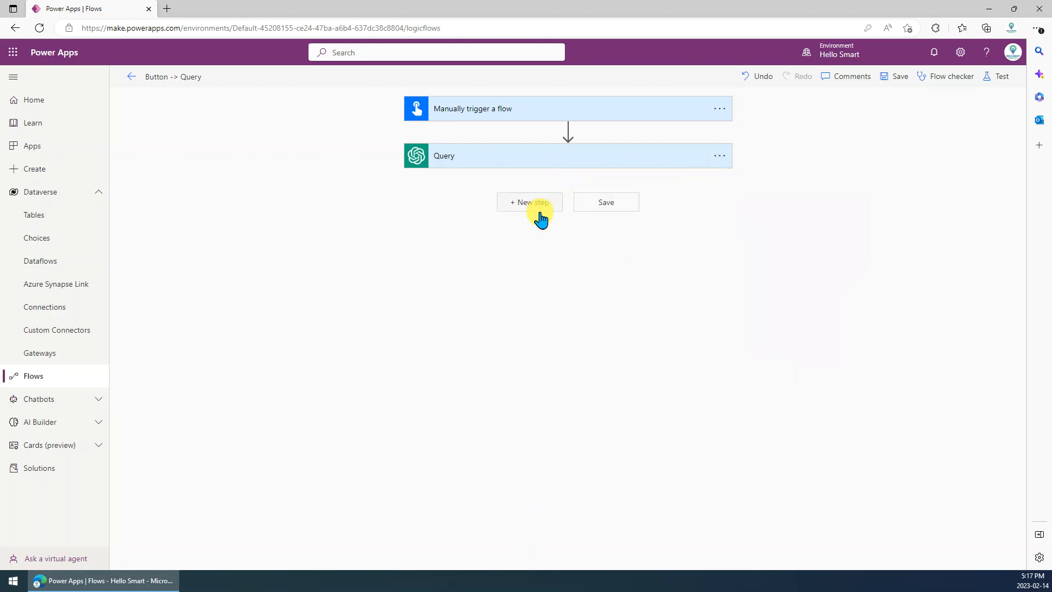
pyautogui.click(529, 202)
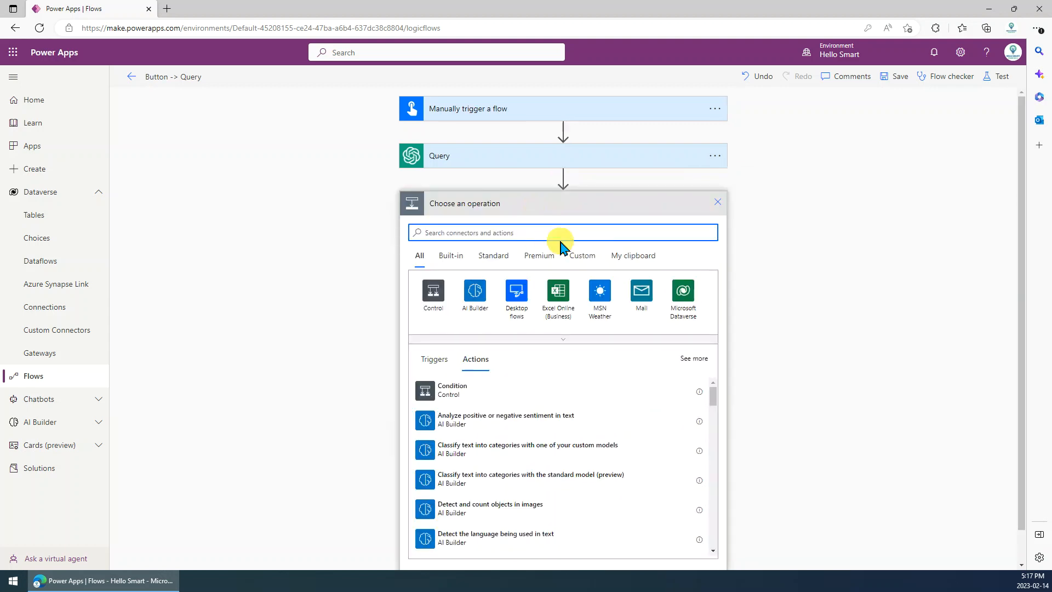
pyautogui.write('comd')
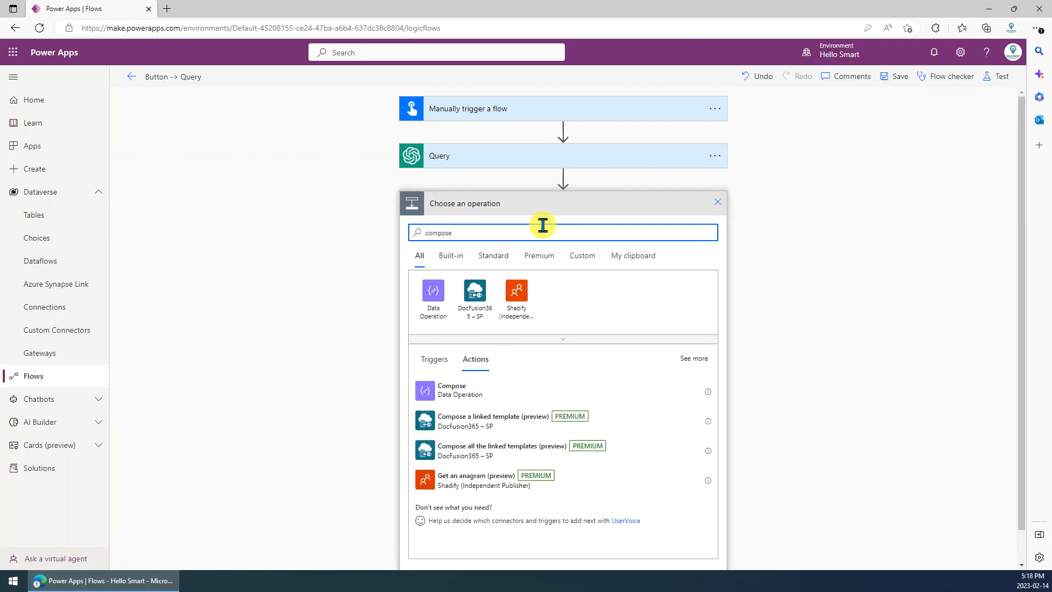
pyautogui.click(452, 389)
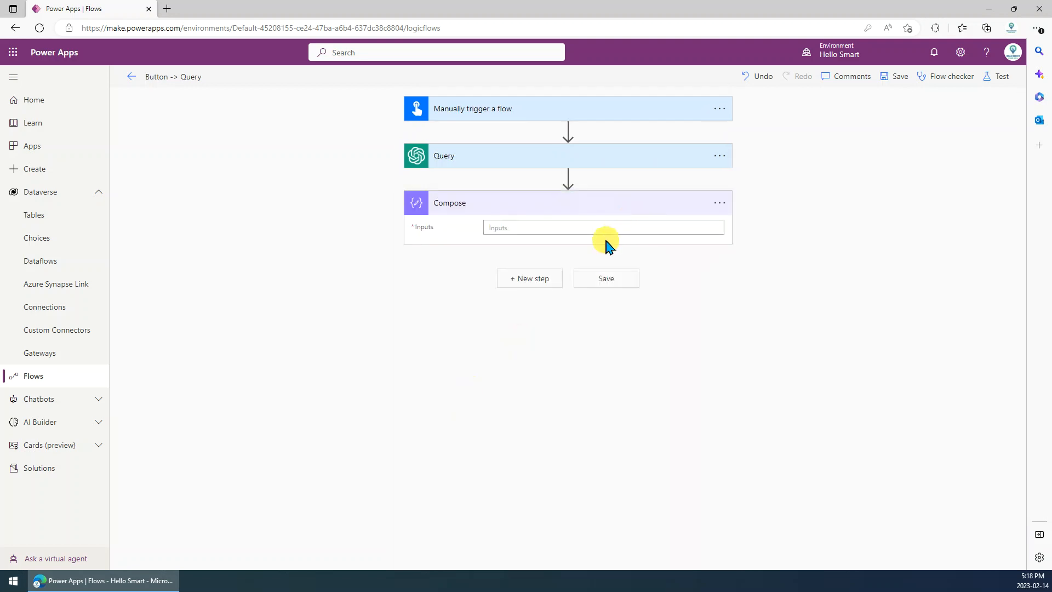
# Step: Set Compose's input to Query's choices output and view its code
pyautogui.click(603, 226)
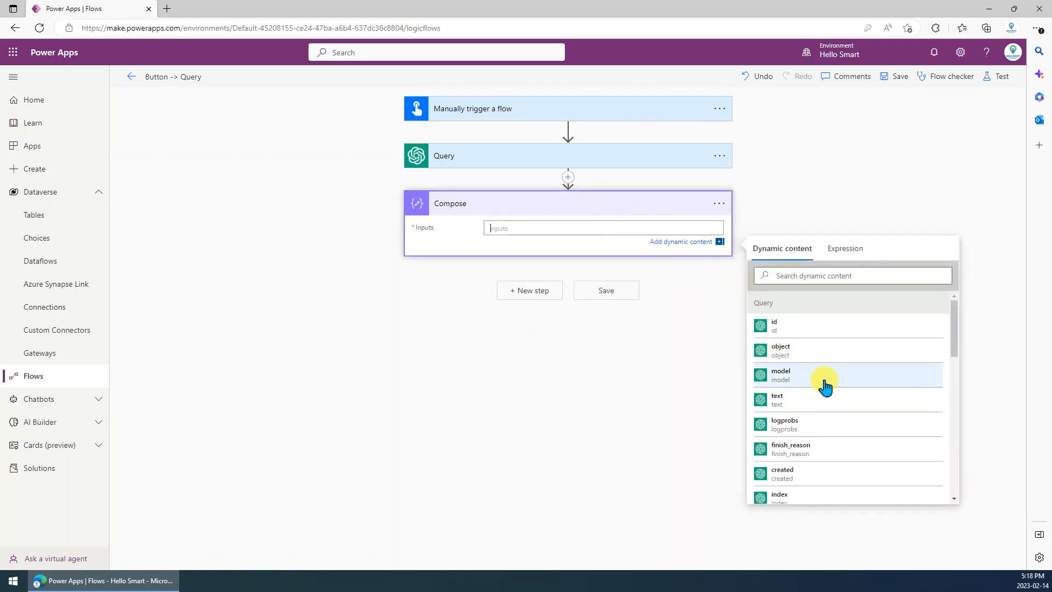
pyautogui.scroll(-3)
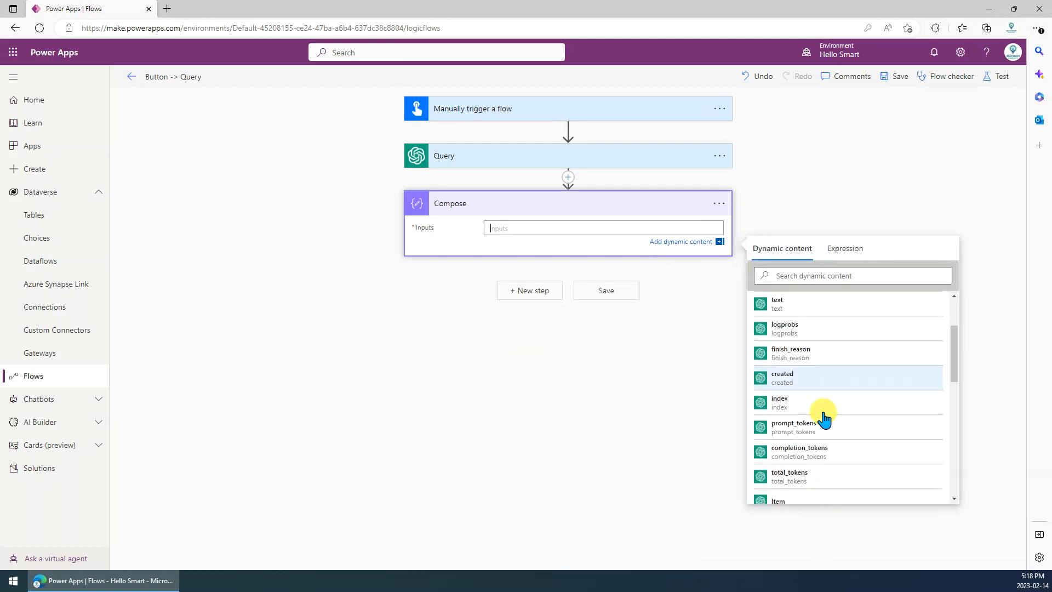
pyautogui.scroll(-3)
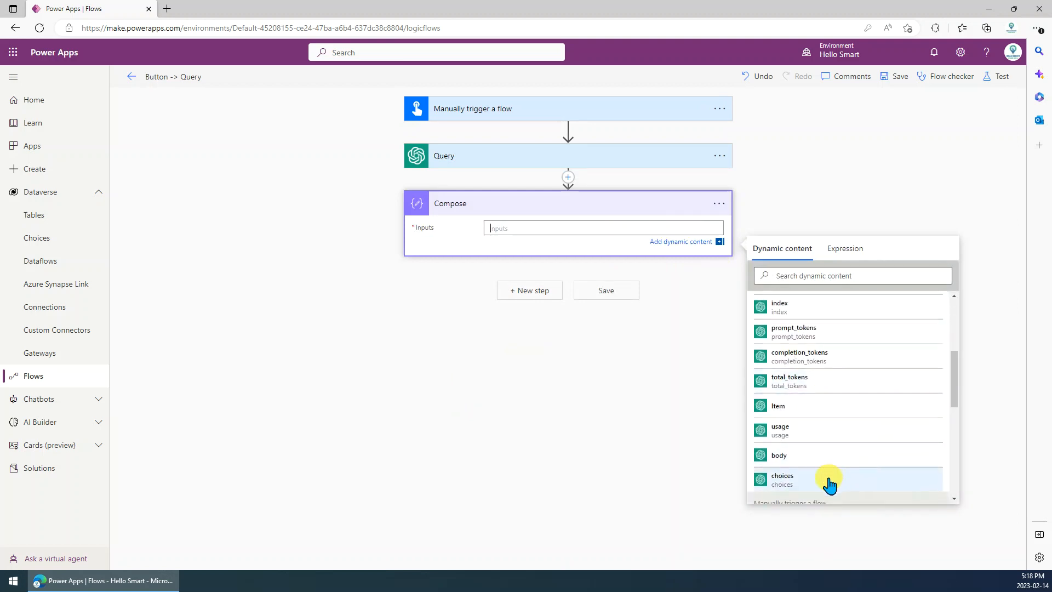
pyautogui.click(781, 480)
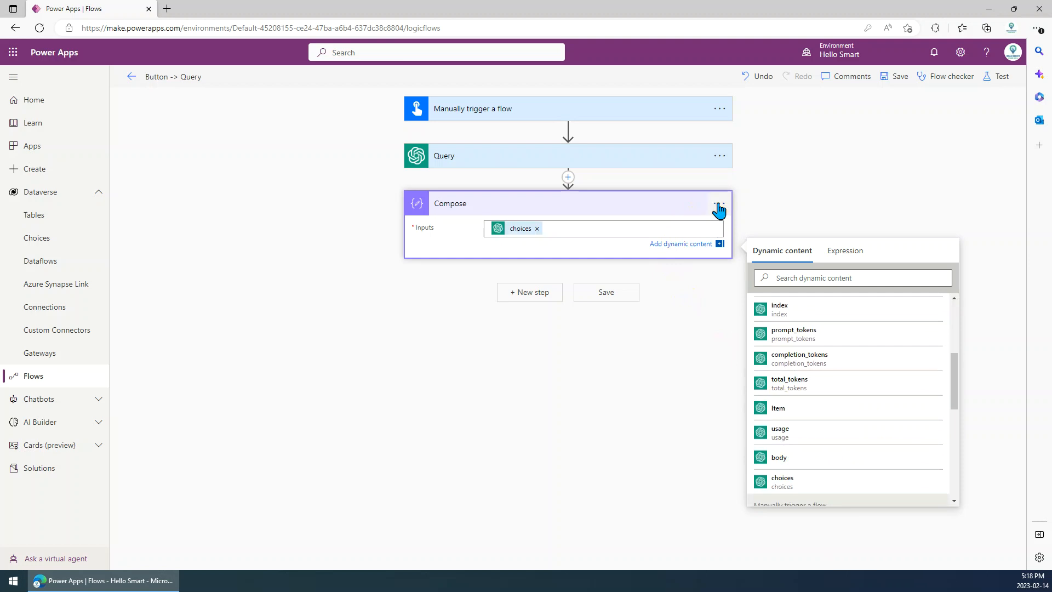
pyautogui.click(719, 203)
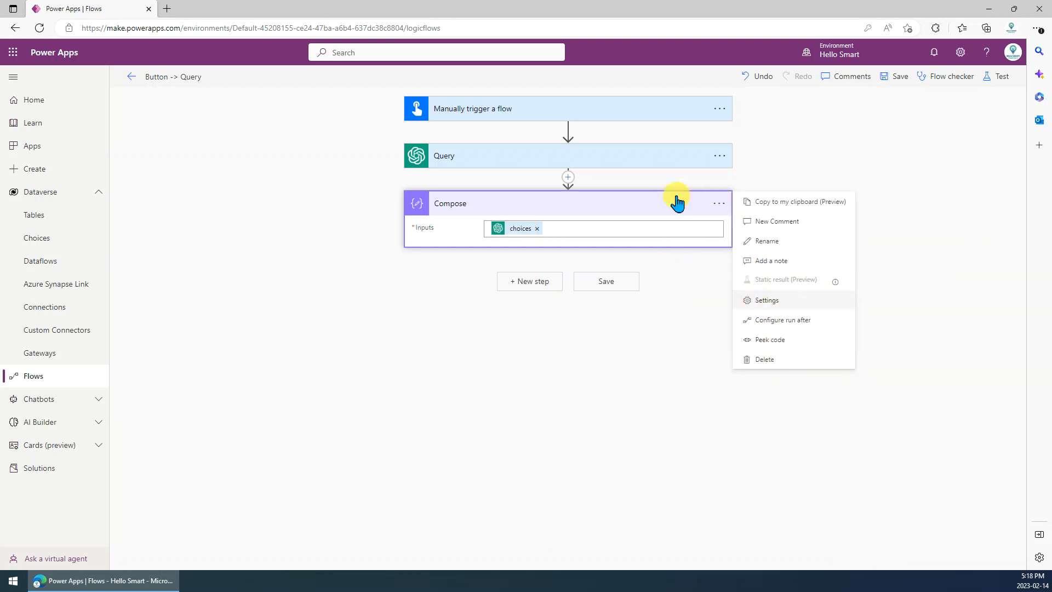
pyautogui.click(770, 339)
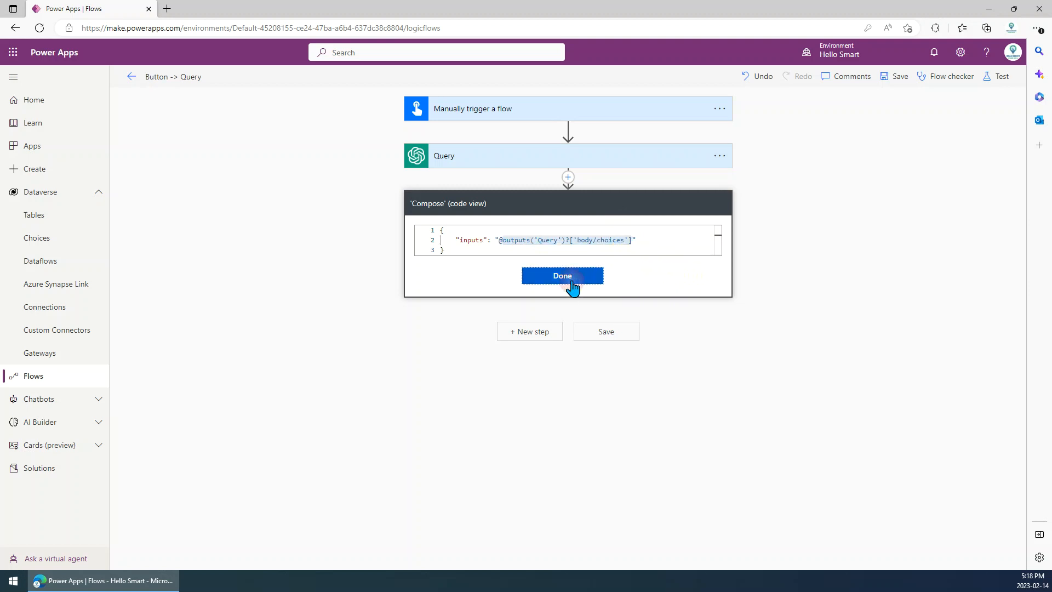
# Step: Set the Compose input to the expression outputs('Query')?['body/choices'][0].text
pyautogui.click(561, 276)
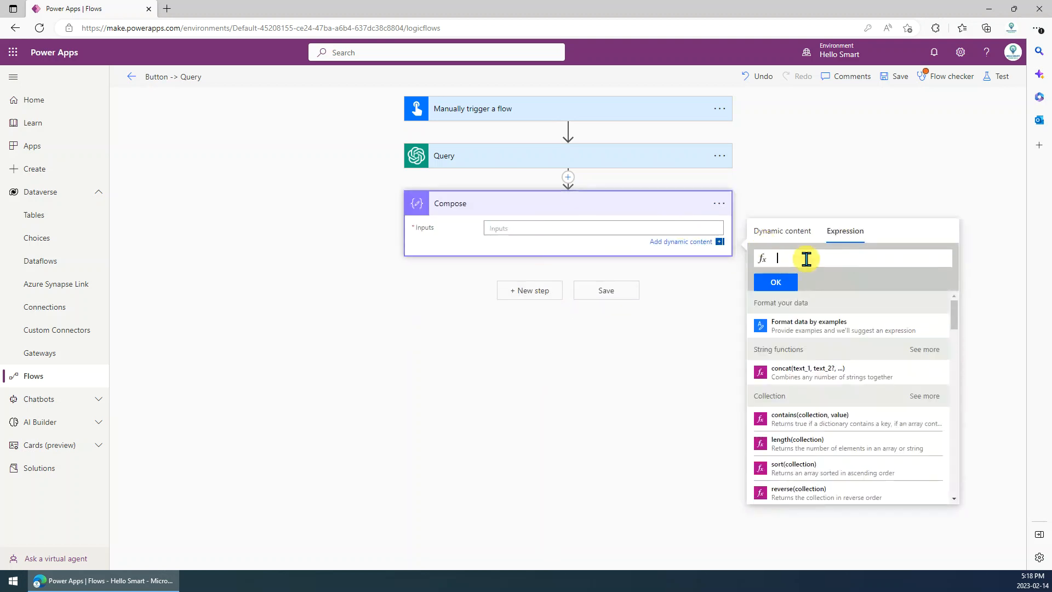
pyautogui.write("outputs('Query')?['body/choices'][")
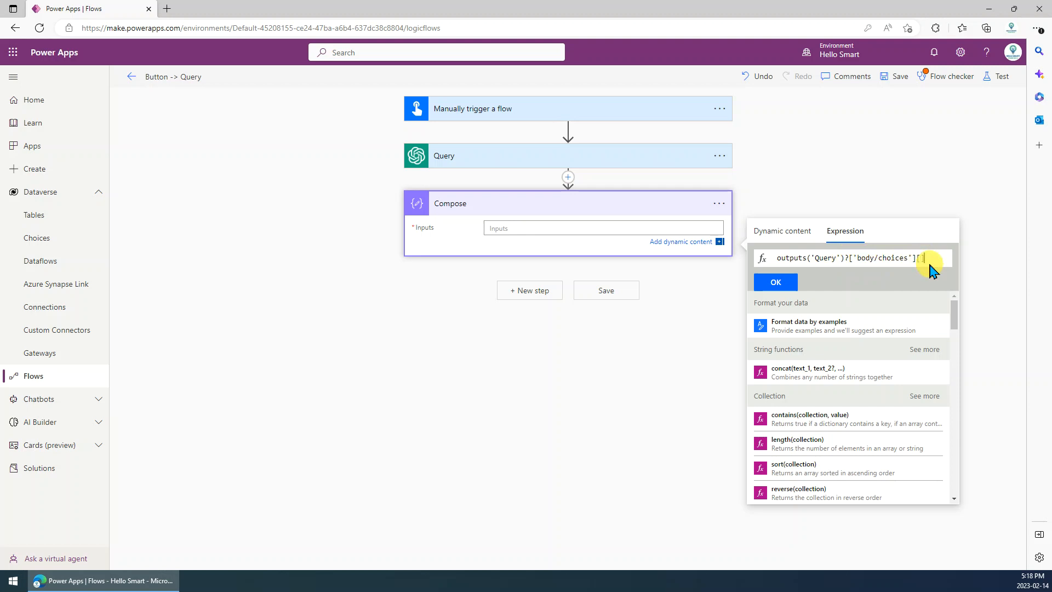
pyautogui.write('0')
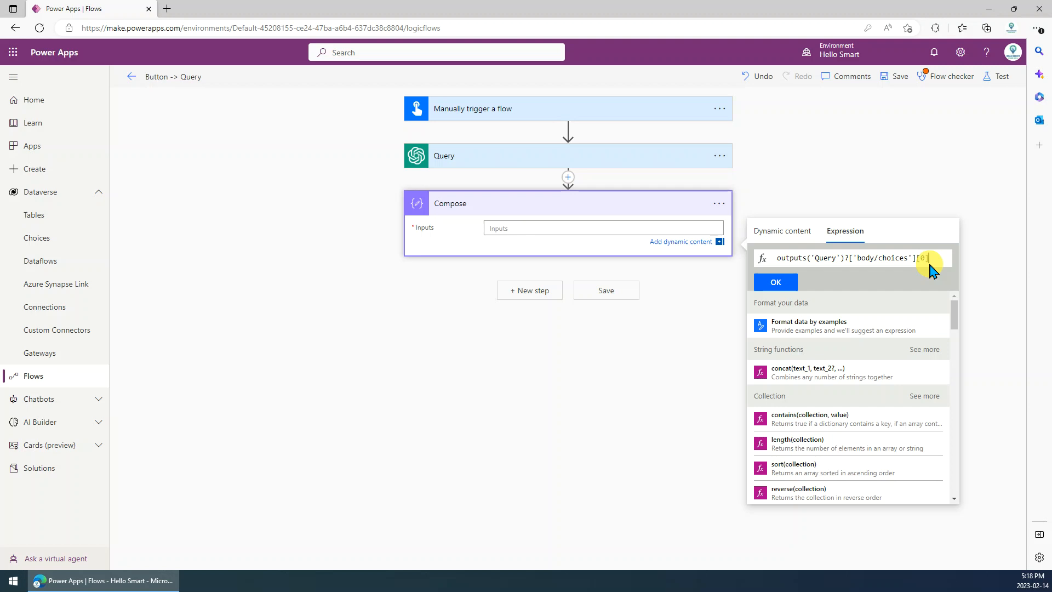
pyautogui.write('.text')
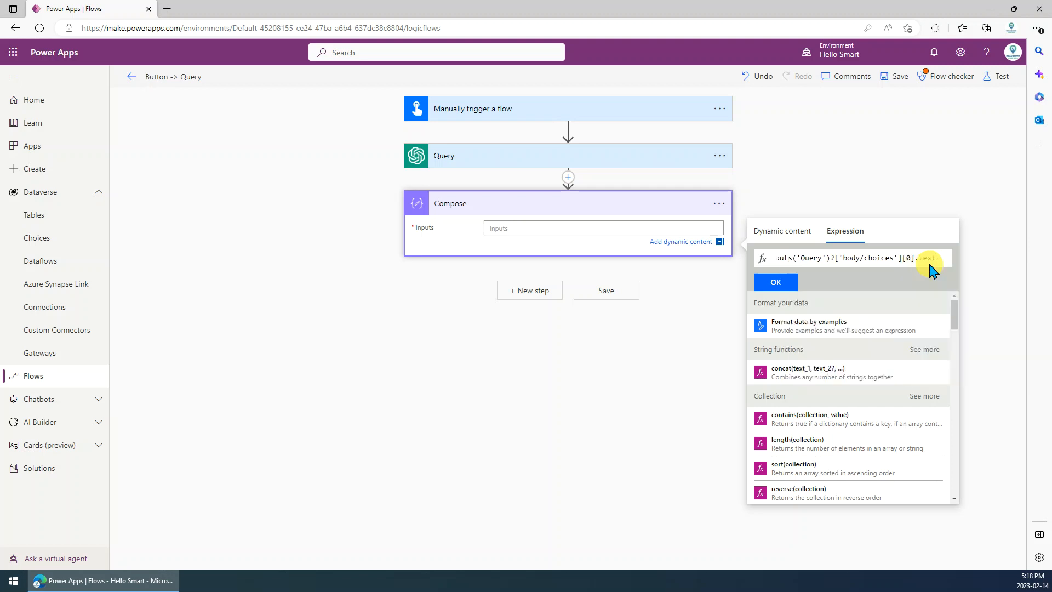
pyautogui.click(774, 281)
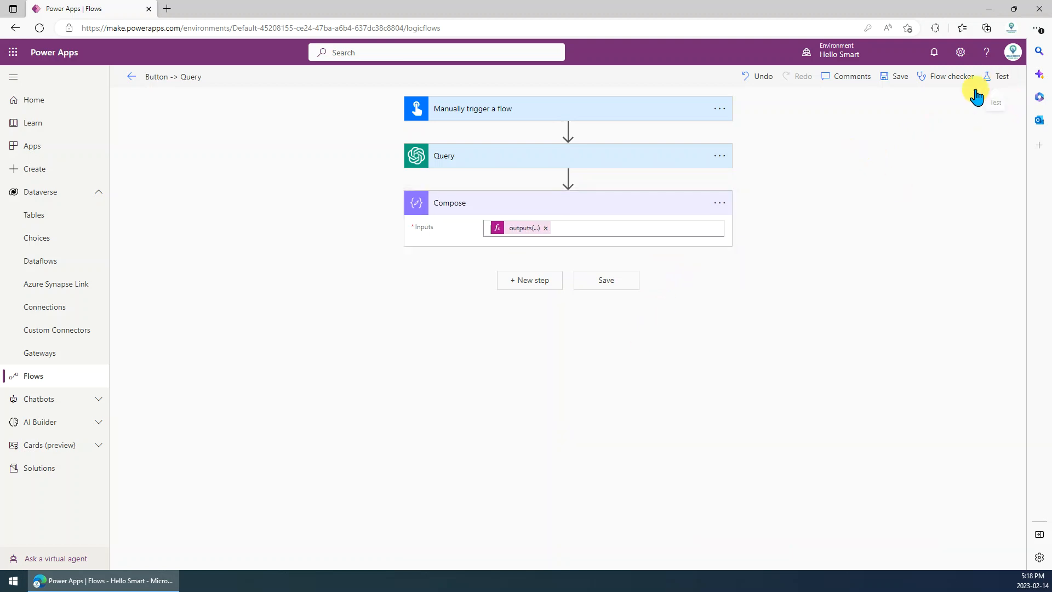
# Step: Save and manually test the flow with the question "What's the meaning of AI?"
pyautogui.click(1001, 76)
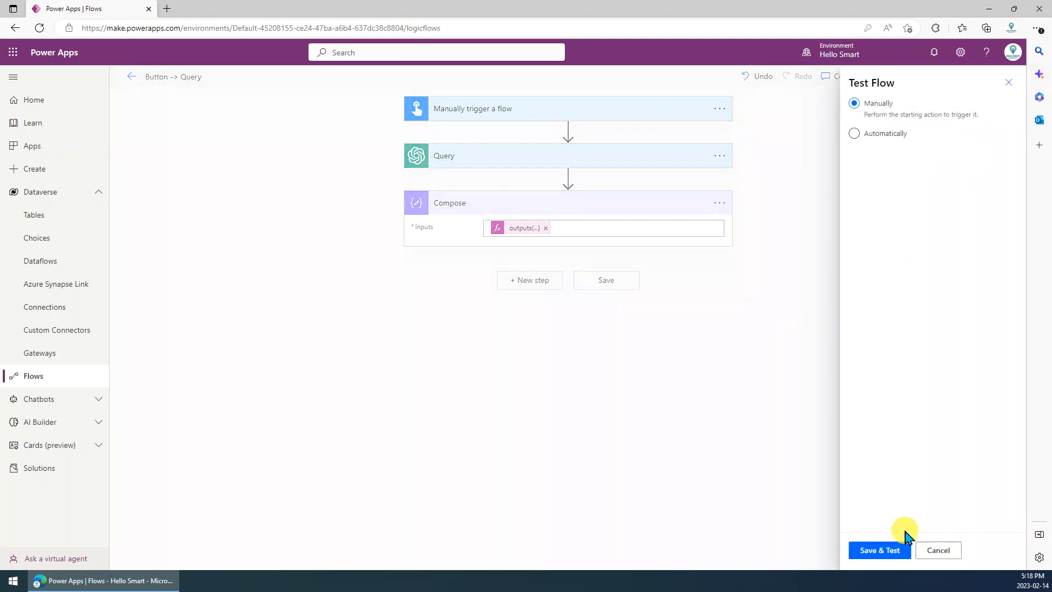
pyautogui.click(879, 549)
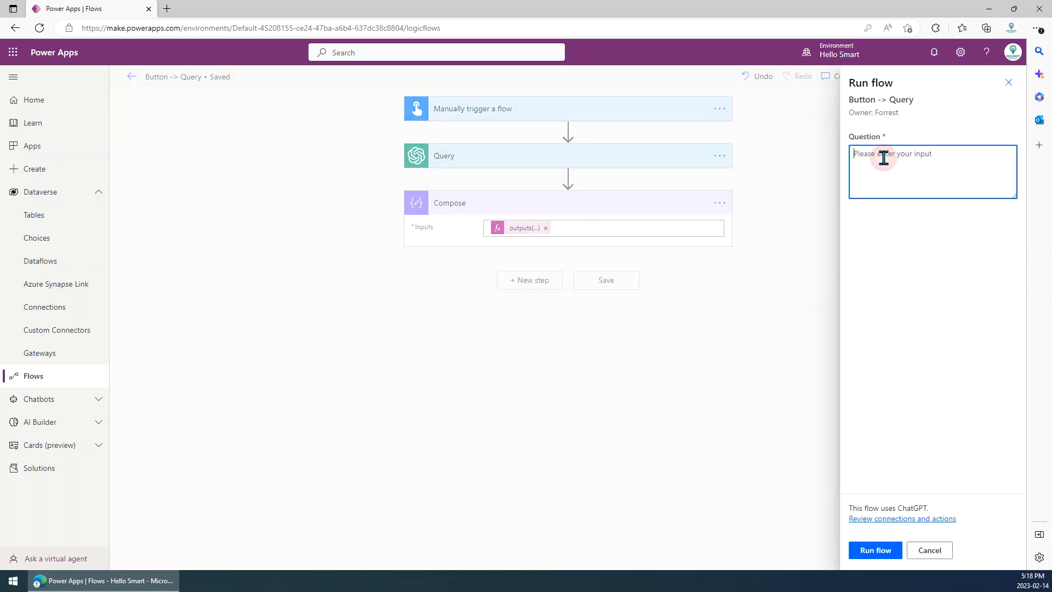
pyautogui.write("What's the meaning of AI?")
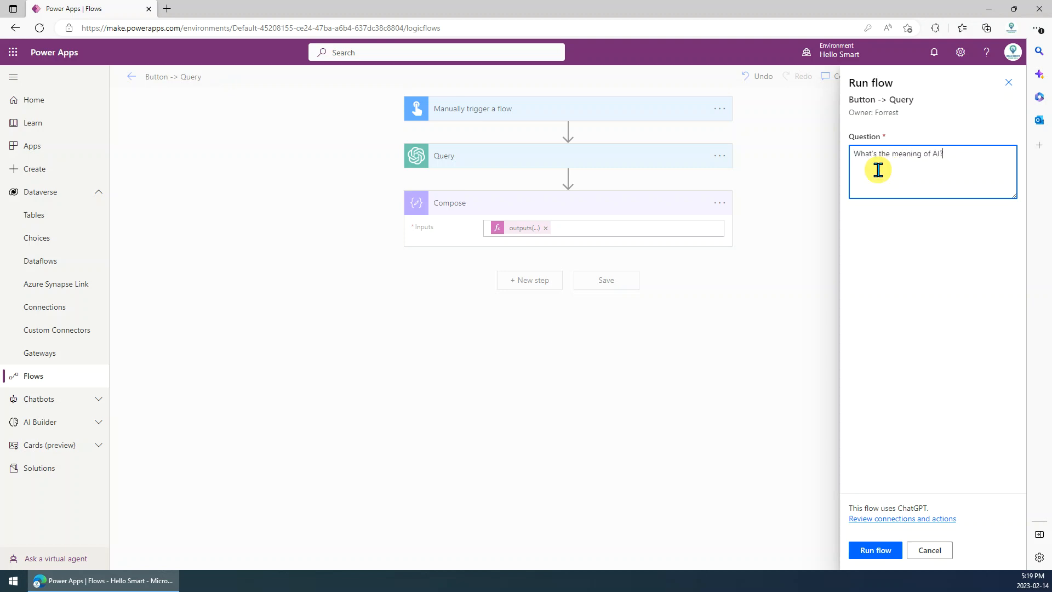
pyautogui.click(874, 550)
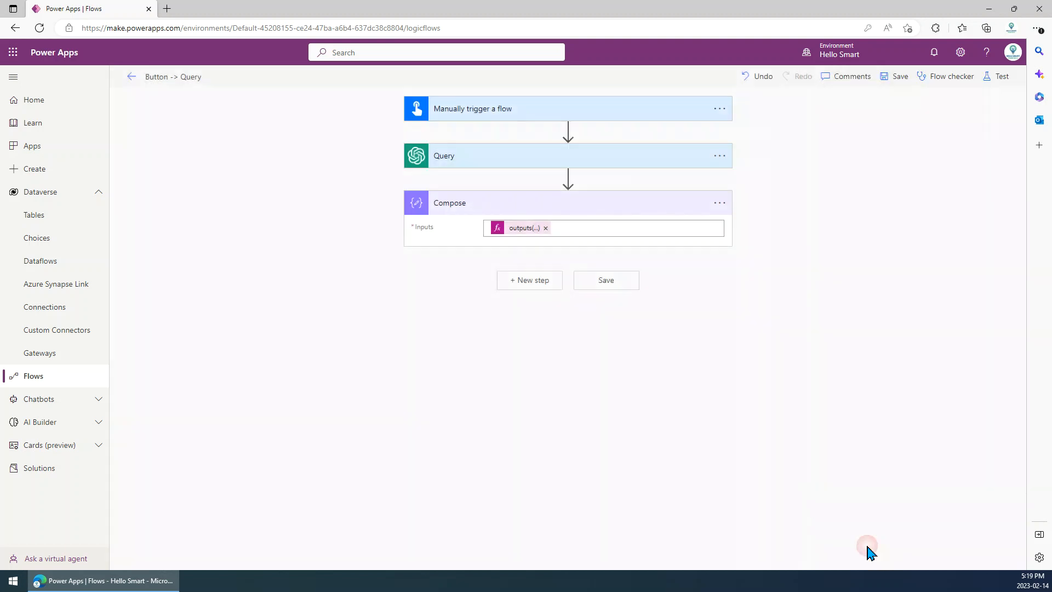
# Step: Open the test run results showing Compose returning 'AI stands for Artificial Intelligence…'
pyautogui.click(1001, 76)
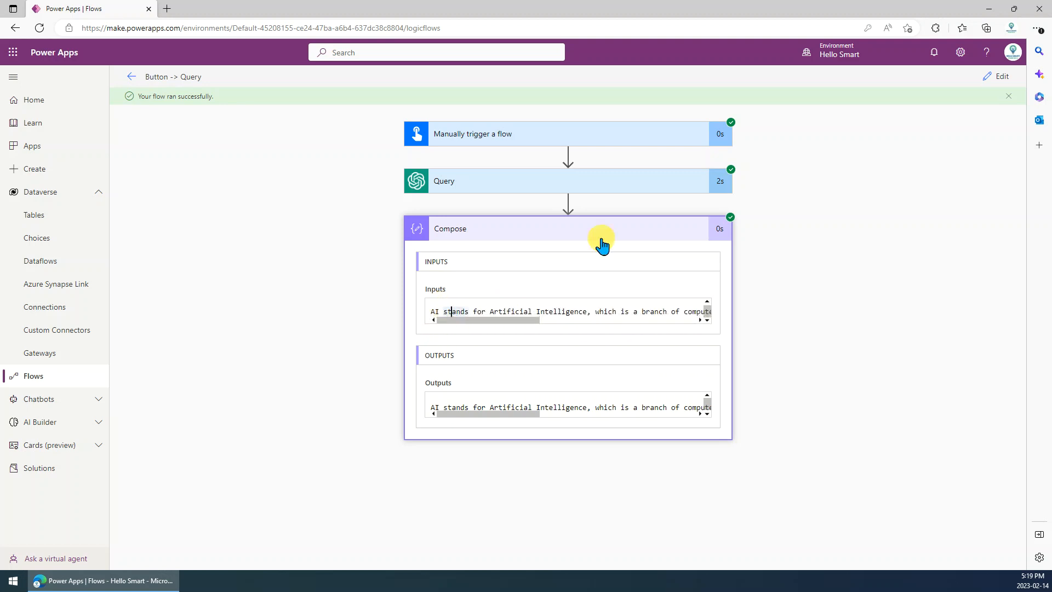
pyautogui.moveTo(348, 111)
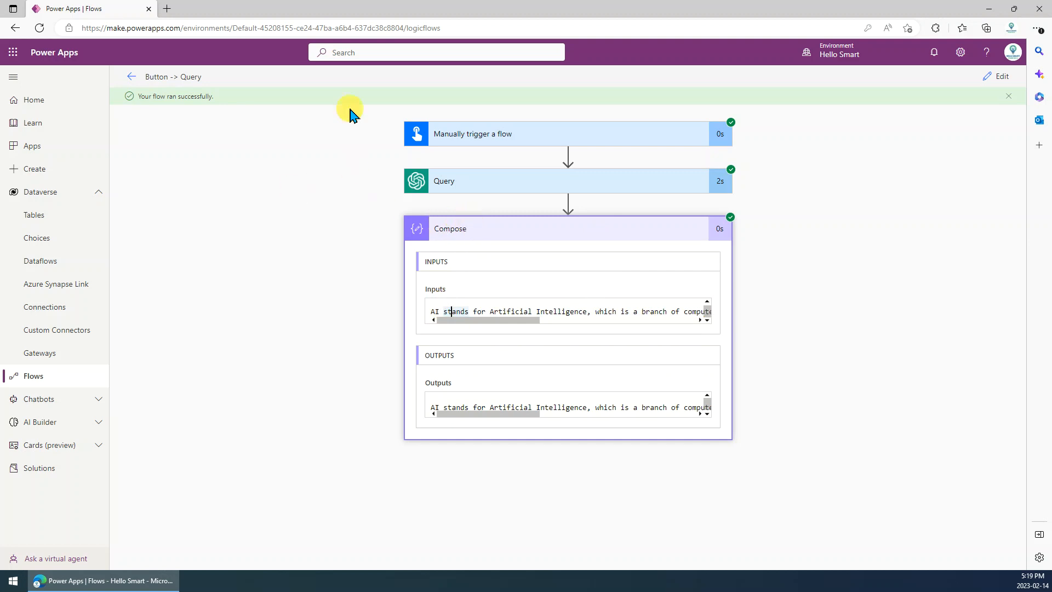
pyautogui.moveTo(402, 134)
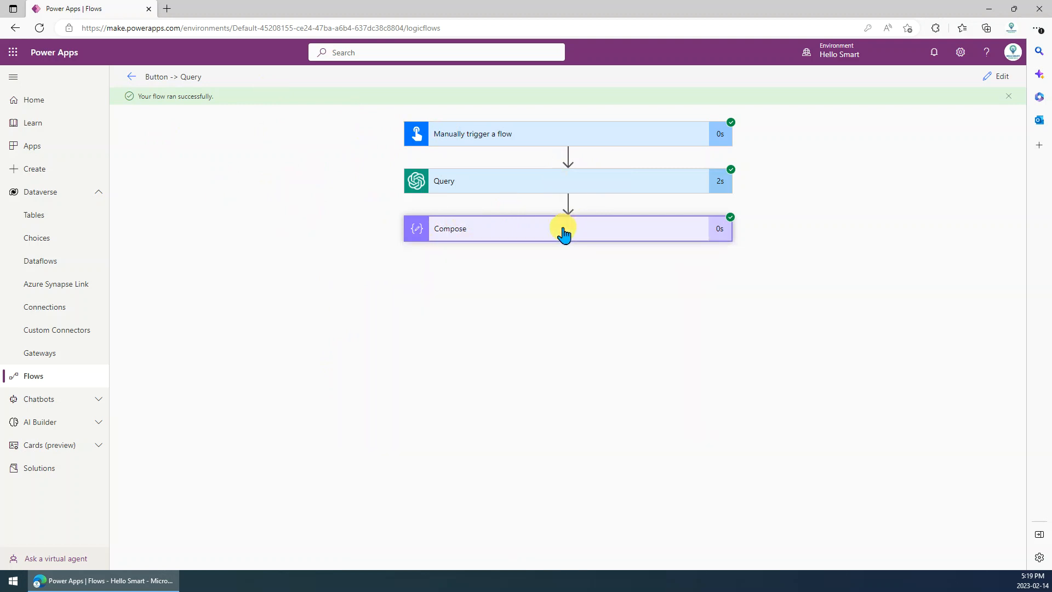
pyautogui.moveTo(197, 198)
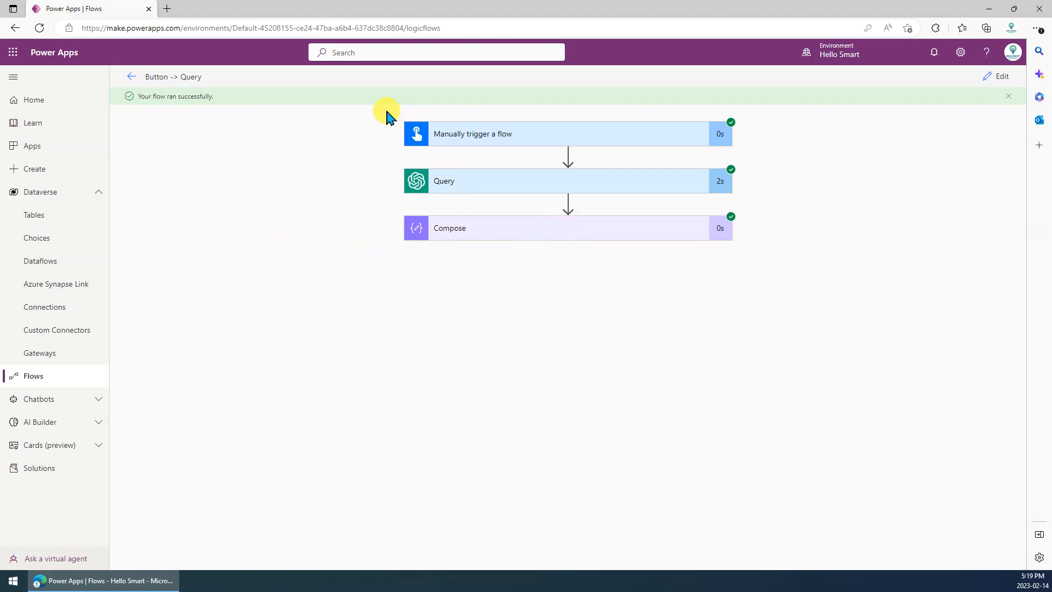
pyautogui.moveTo(301, 338)
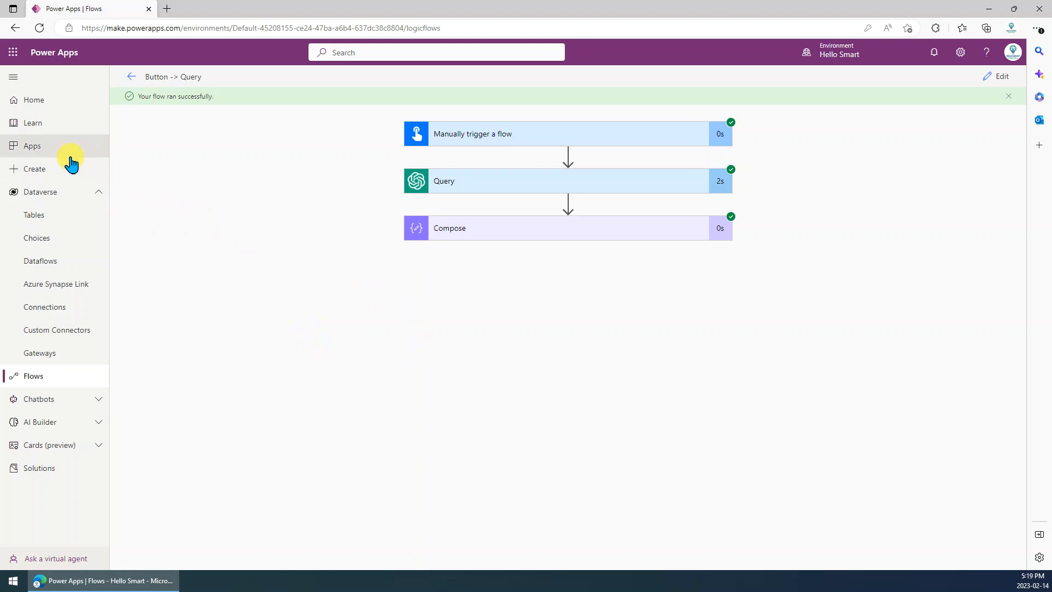
pyautogui.moveTo(147, 147)
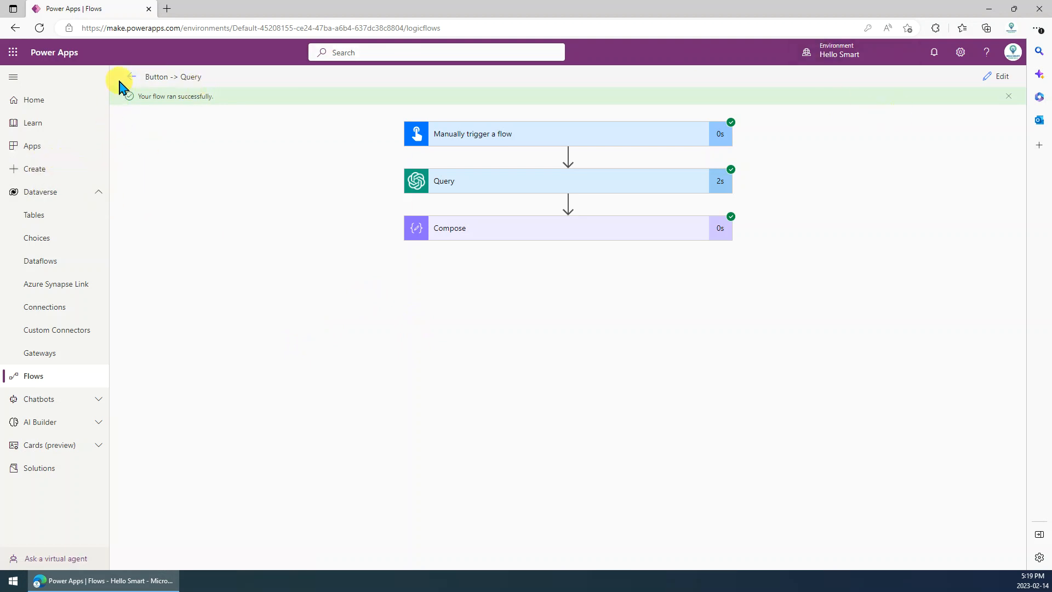
# Step: Create a new instant cloud flow with the PowerApps trigger
pyautogui.click(132, 75)
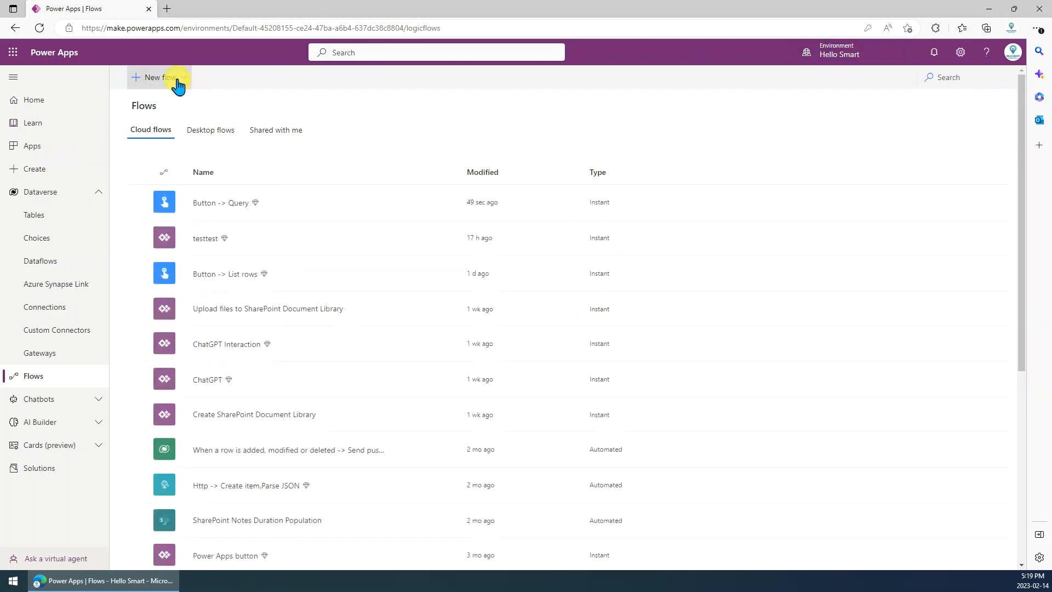
pyautogui.click(159, 77)
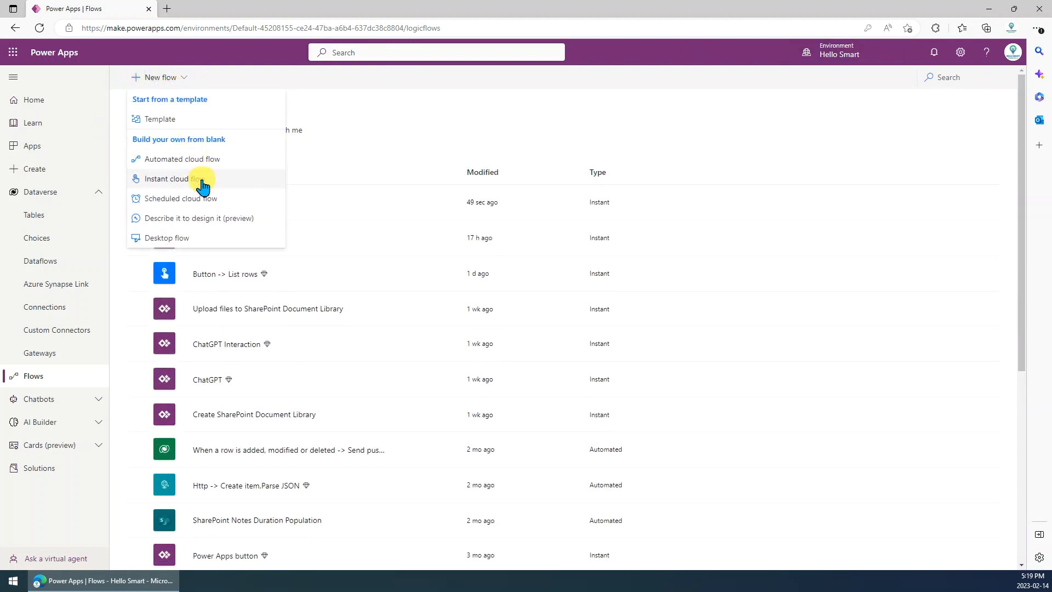
pyautogui.click(167, 179)
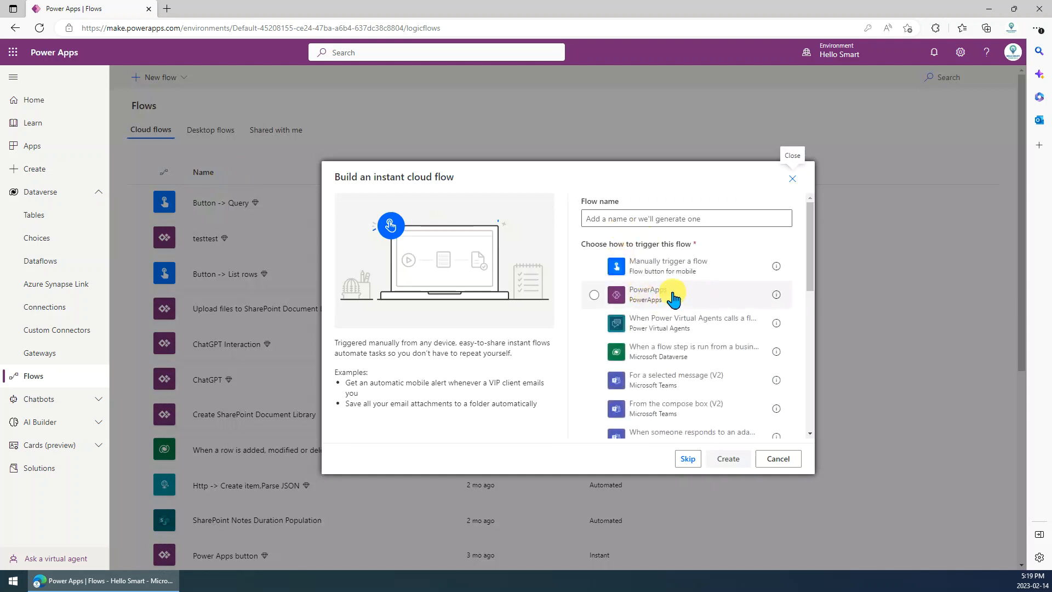
pyautogui.click(593, 295)
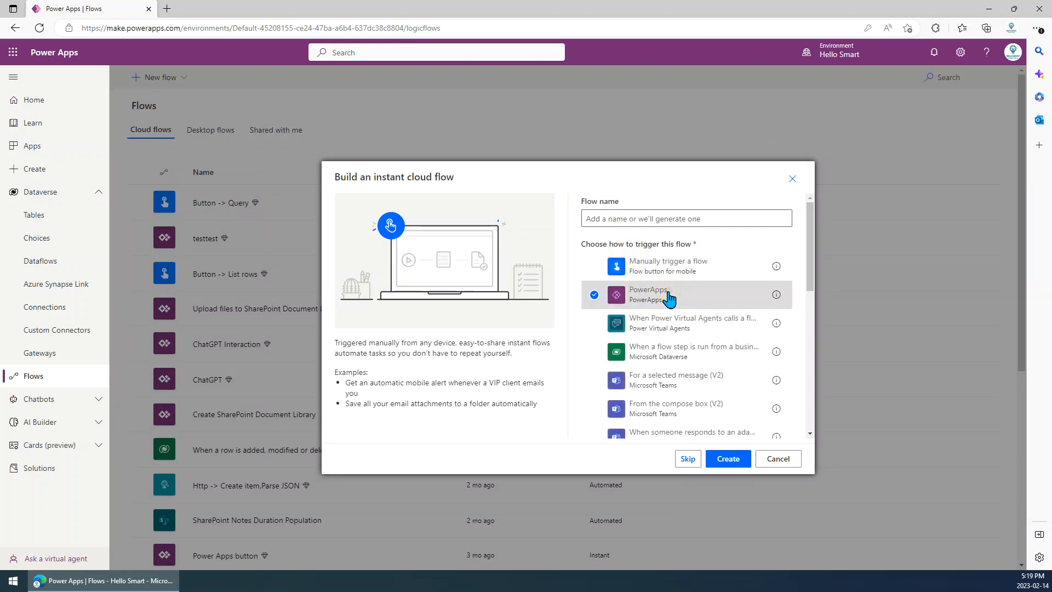
pyautogui.click(727, 458)
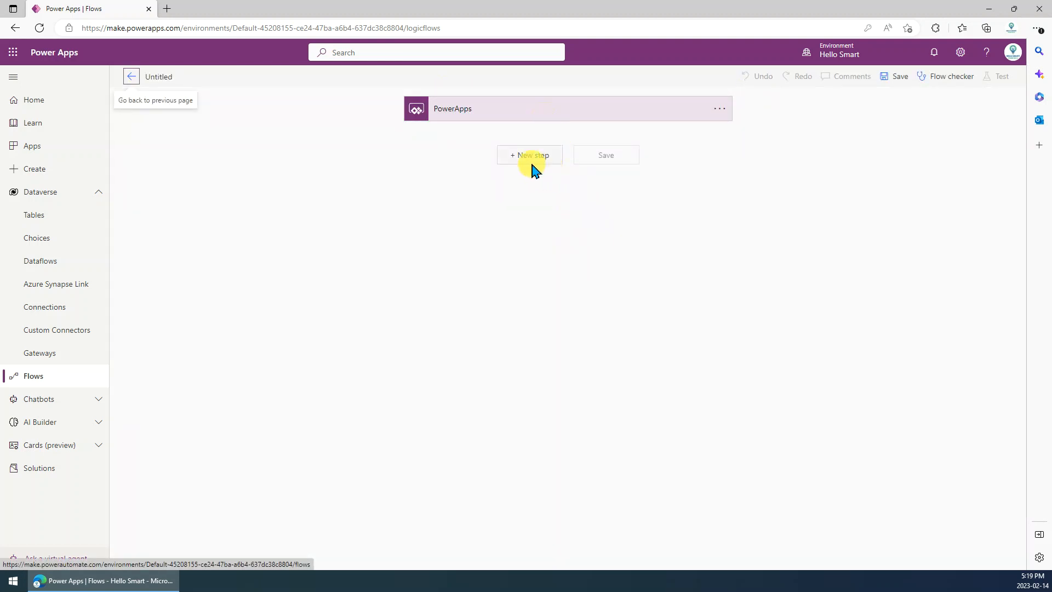
# Step: Add the ChatGPT Query action after the PowerApps trigger and start filling its fields
pyautogui.click(529, 155)
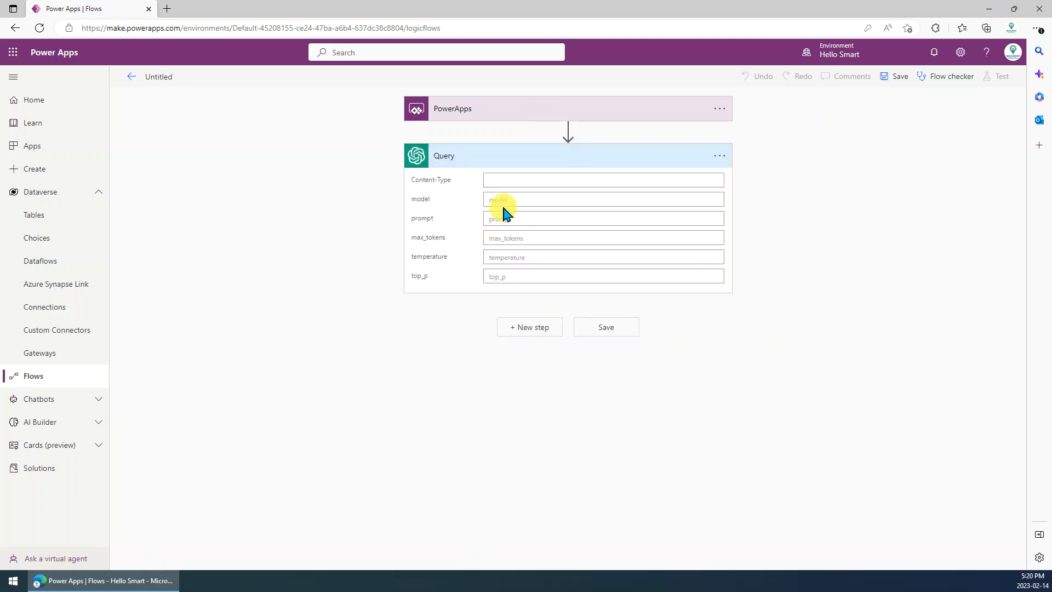
pyautogui.click(602, 179)
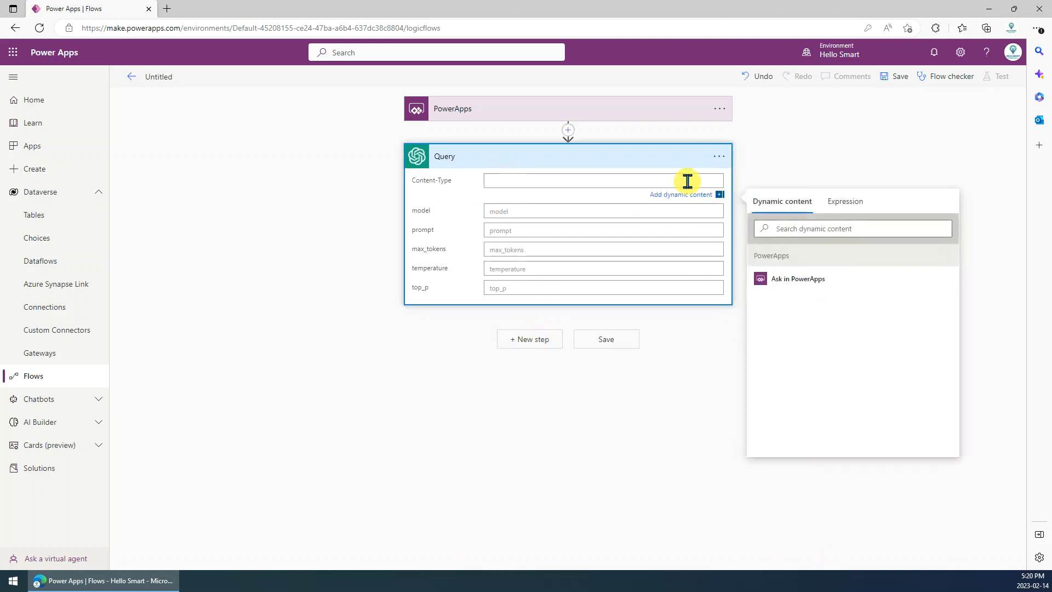
pyautogui.moveTo(523, 236)
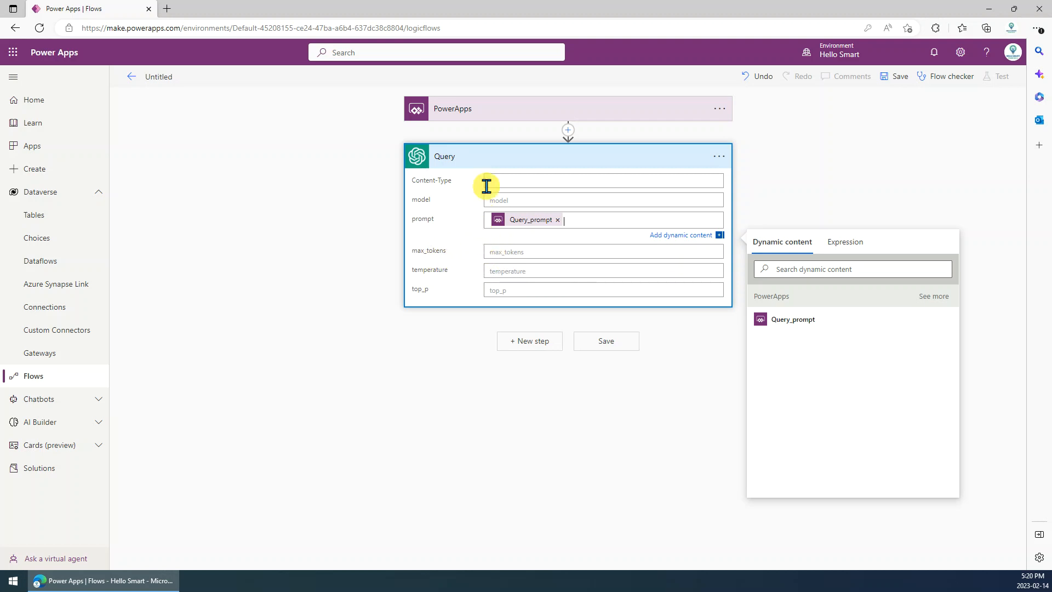
pyautogui.moveTo(497, 254)
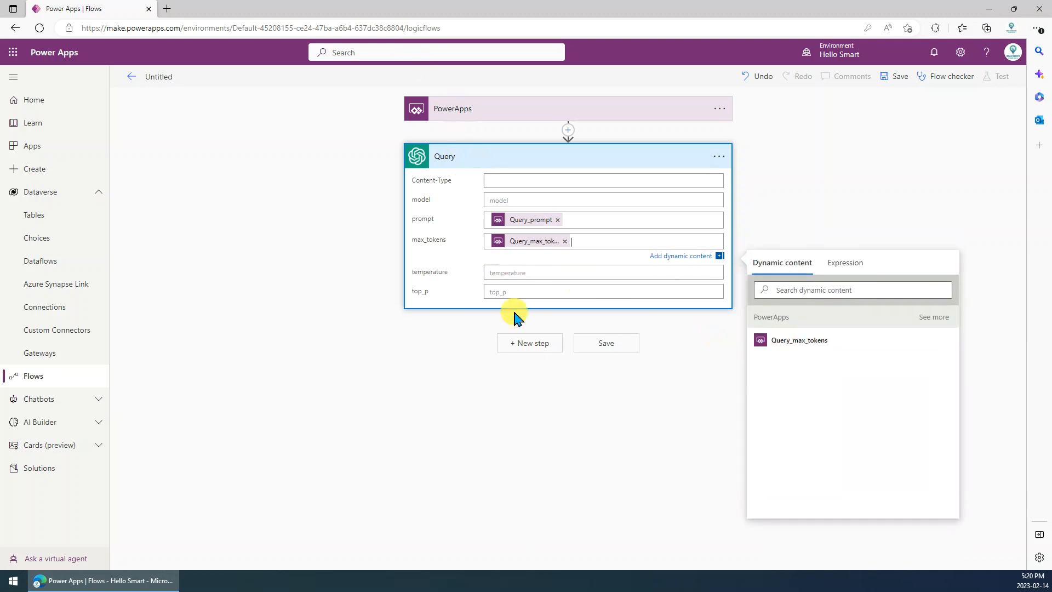
pyautogui.moveTo(667, 397)
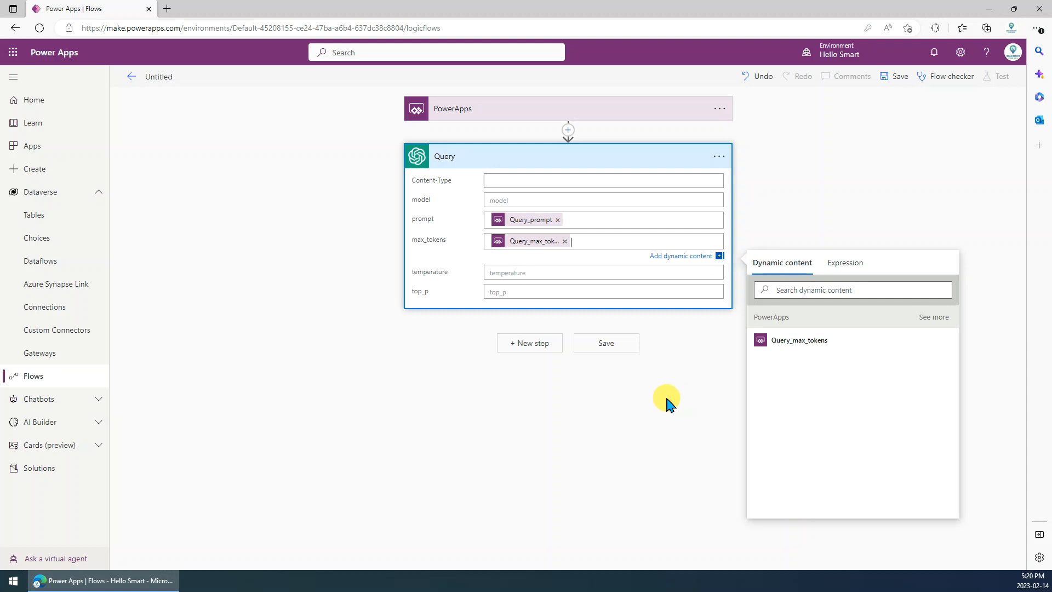
pyautogui.moveTo(386, 338)
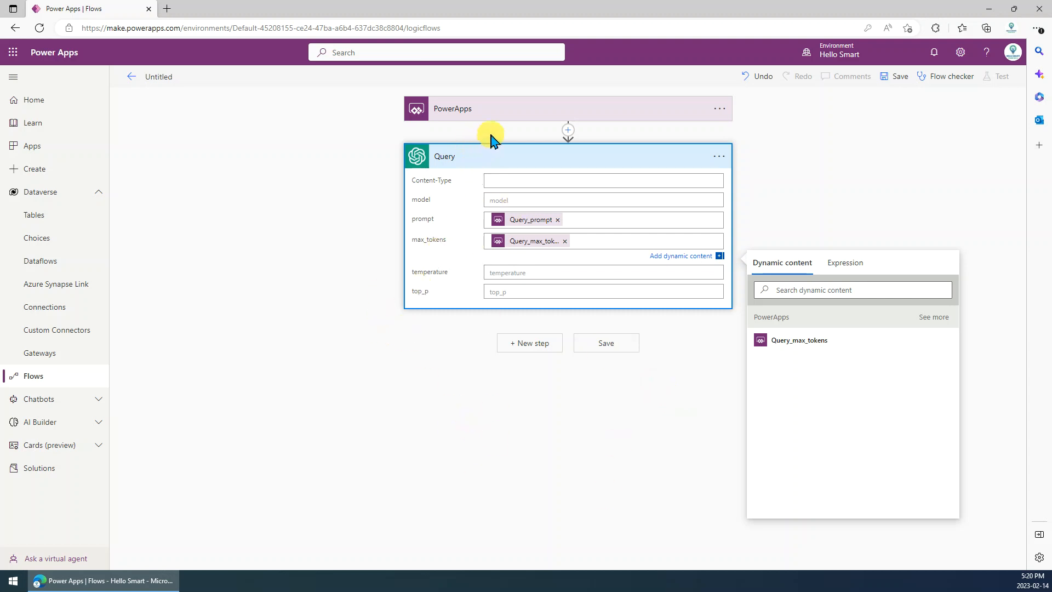
pyautogui.moveTo(663, 110)
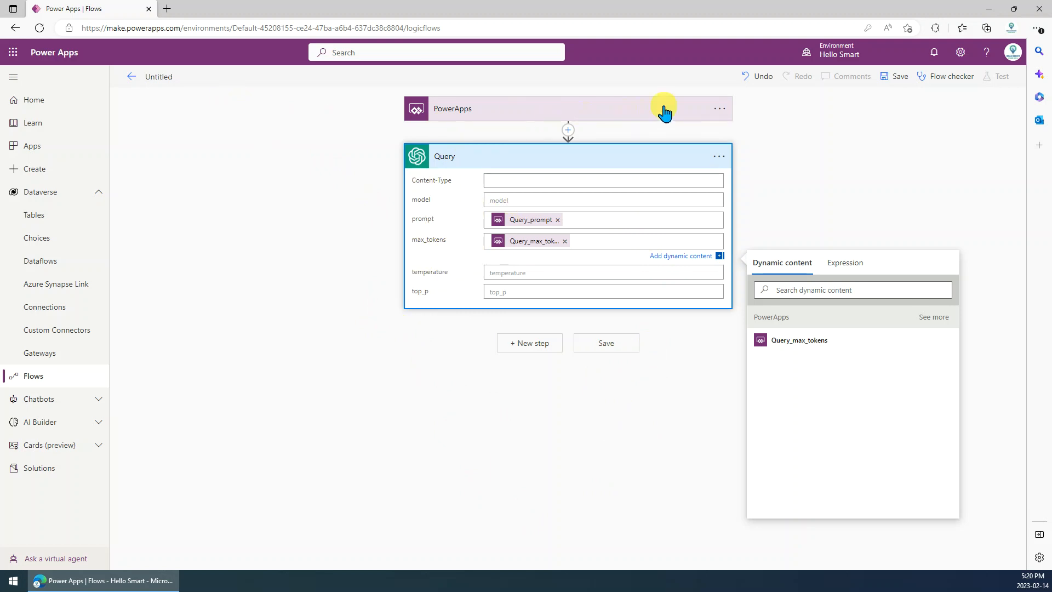
pyautogui.moveTo(885, 191)
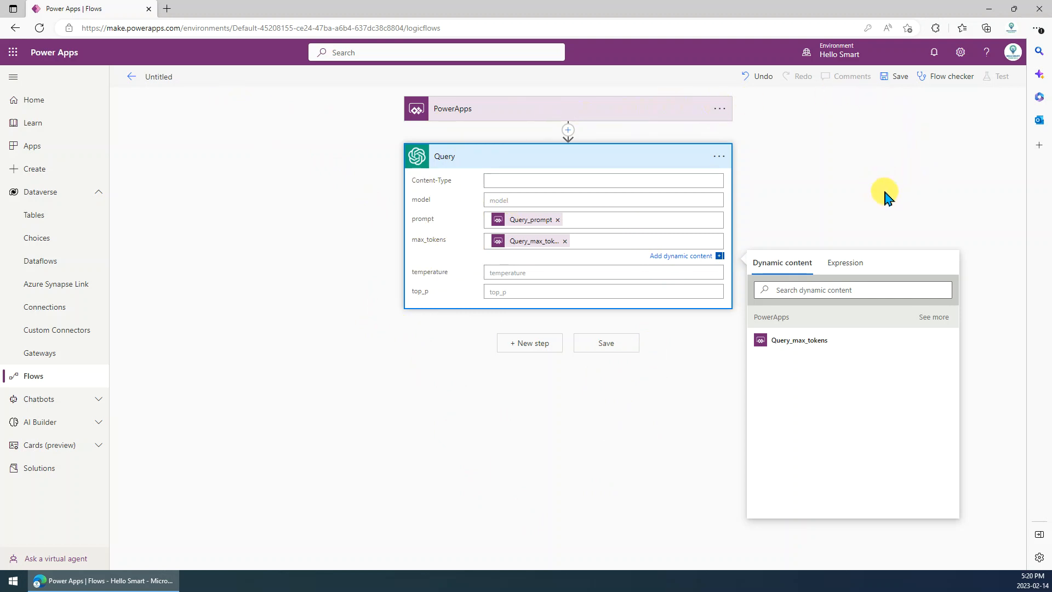
pyautogui.moveTo(883, 207)
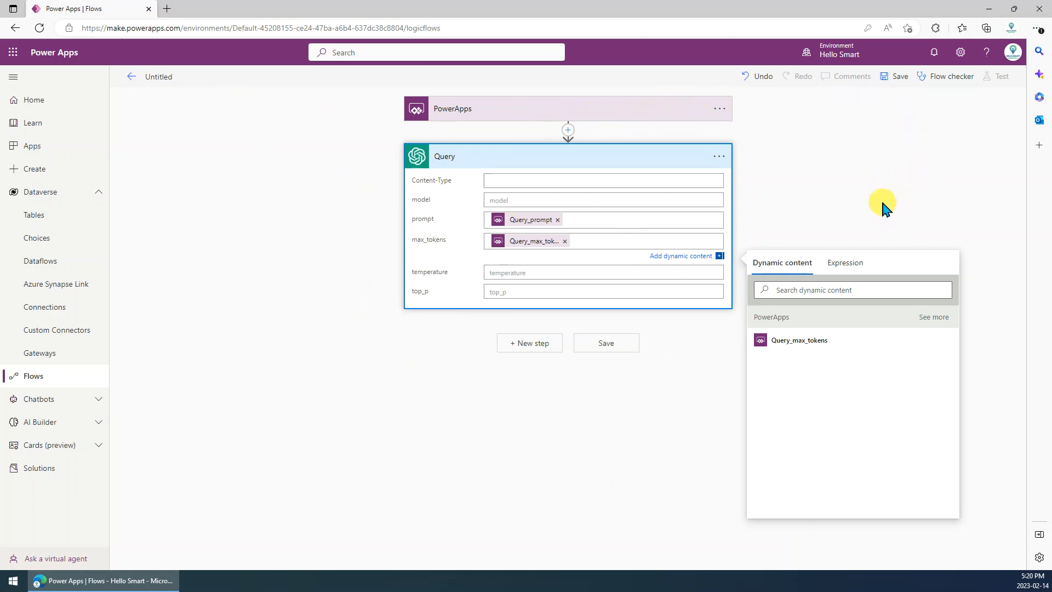